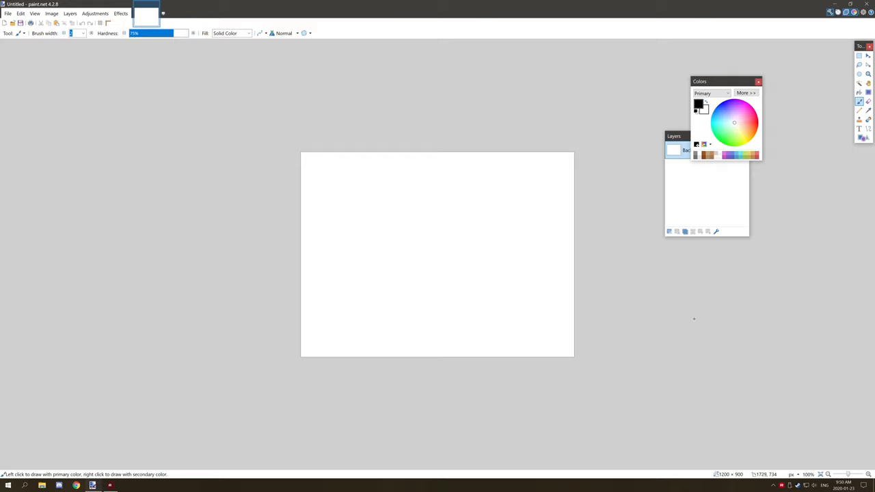
{"action": "mouse_move", "coordinate": [664, 322]}
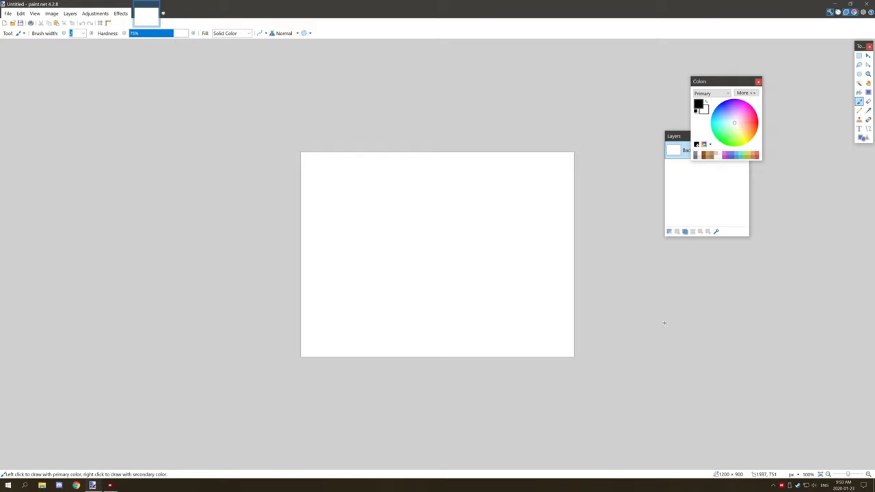
{"action": "mouse_move", "coordinate": [667, 305]}
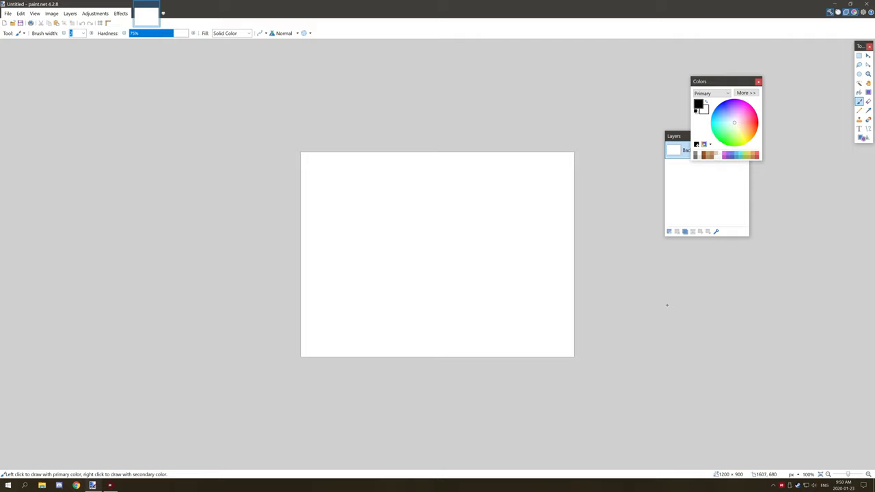
{"action": "mouse_move", "coordinate": [635, 296]}
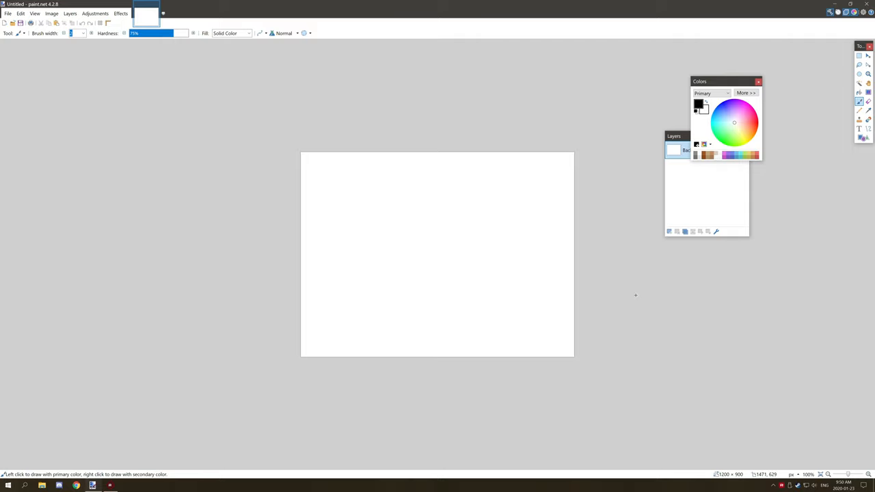
{"action": "mouse_move", "coordinate": [633, 299]}
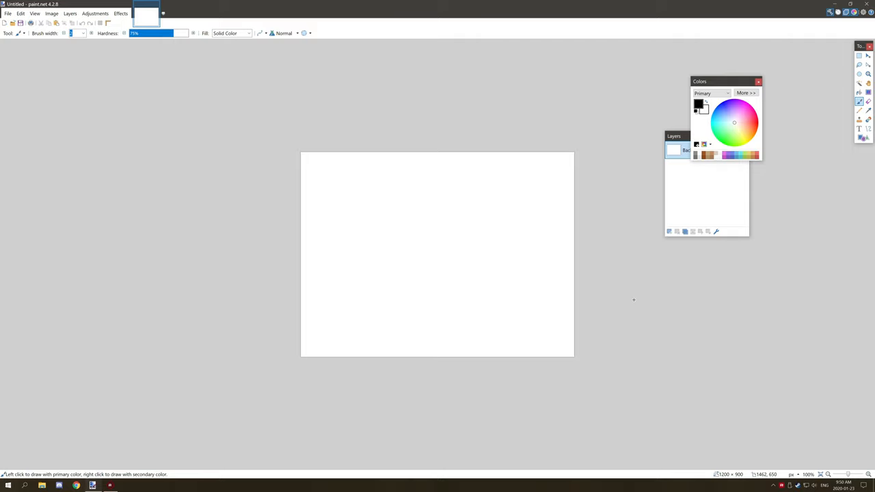
{"action": "mouse_move", "coordinate": [634, 297]}
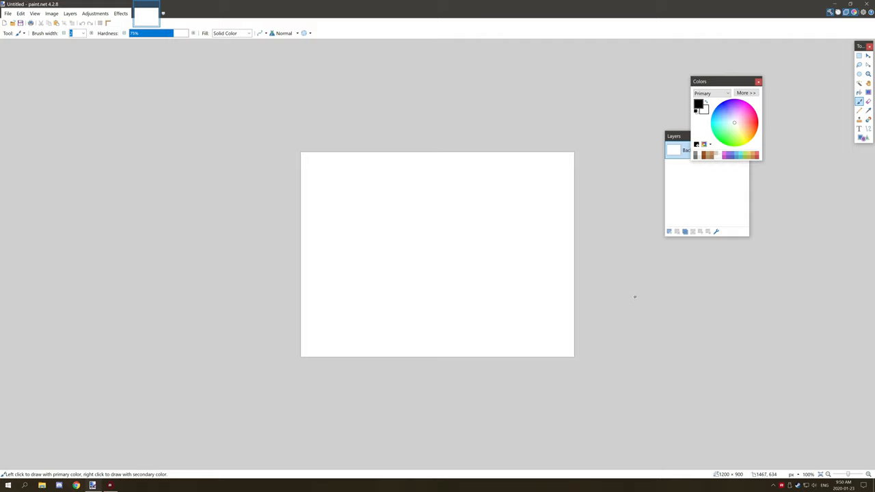
{"action": "mouse_move", "coordinate": [600, 277]}
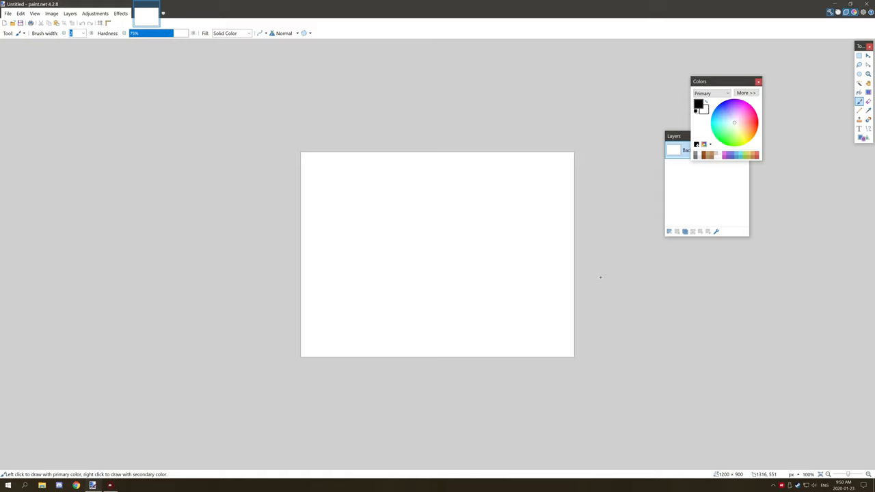
{"action": "mouse_move", "coordinate": [485, 219]}
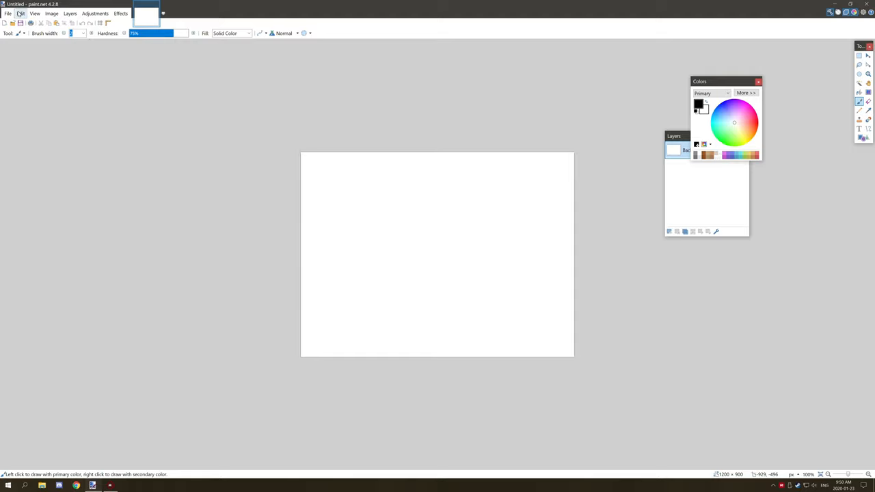
Resize the canvas to 16 by 16 pixels anchored at the middle via Image > Canvas Size.
{"action": "left_click", "coordinate": [52, 14]}
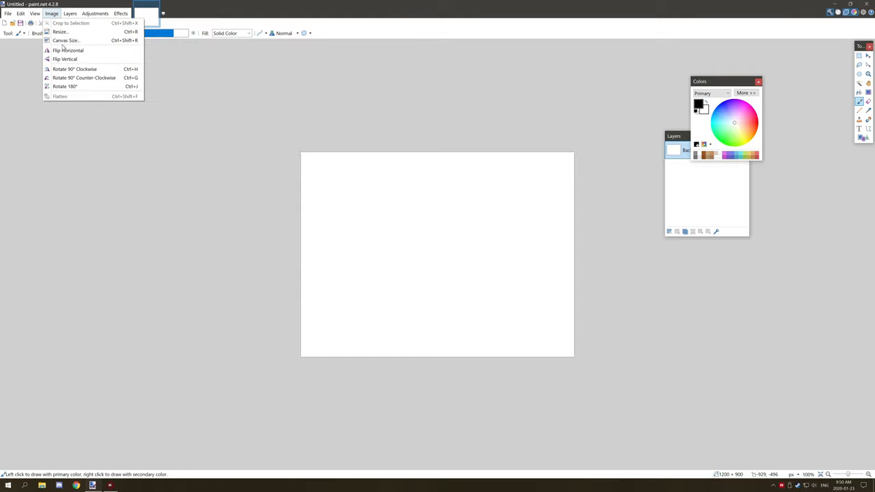
{"action": "left_click", "coordinate": [65, 41]}
{"action": "type", "text": "16"}
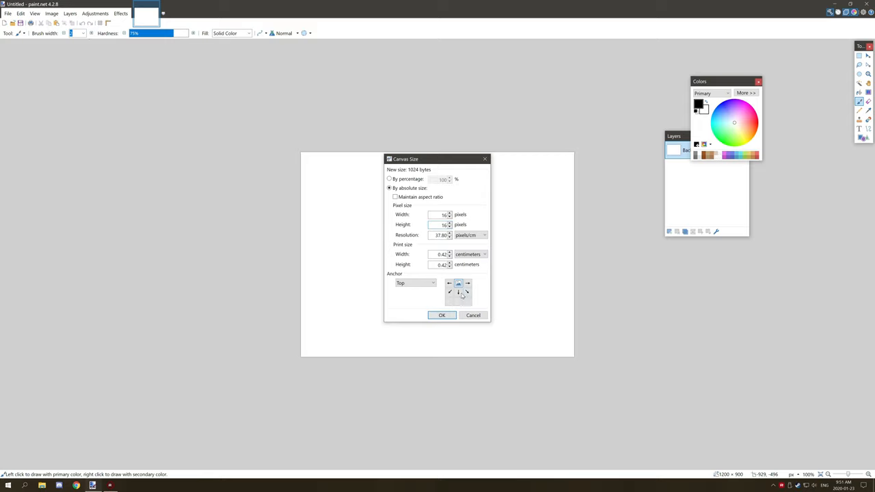
{"action": "left_click", "coordinate": [413, 282]}
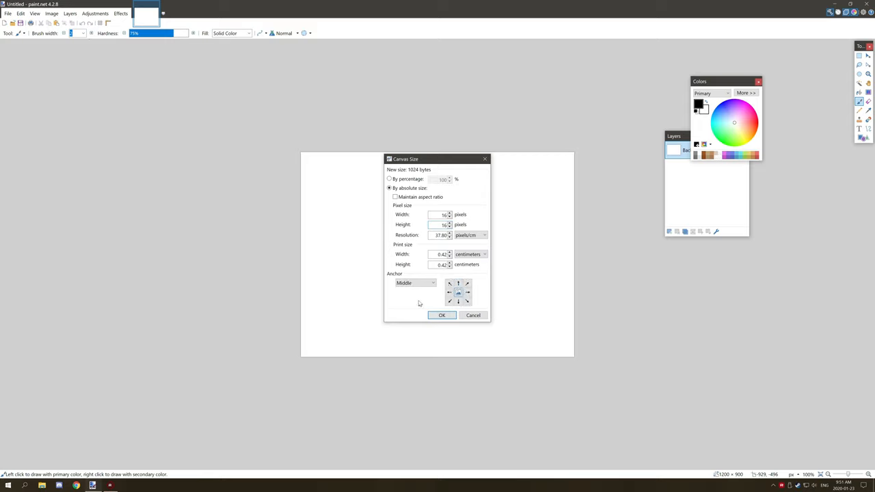
{"action": "mouse_move", "coordinate": [563, 205]}
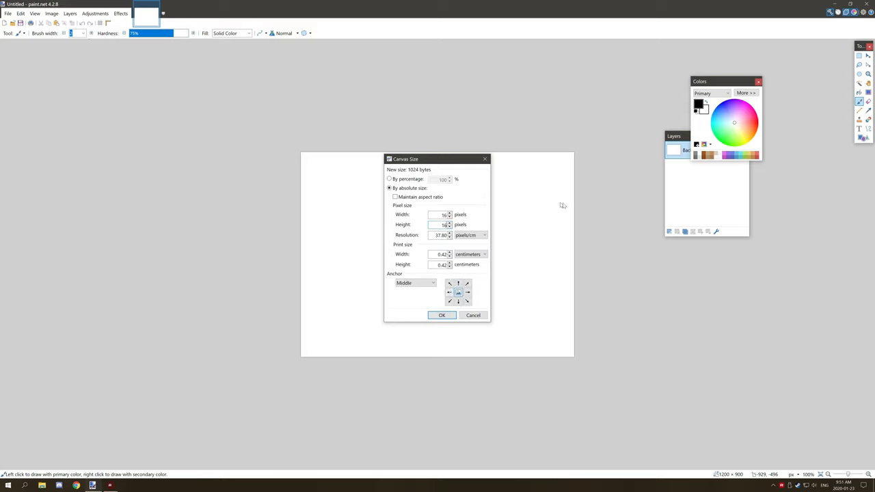
{"action": "mouse_move", "coordinate": [413, 315]}
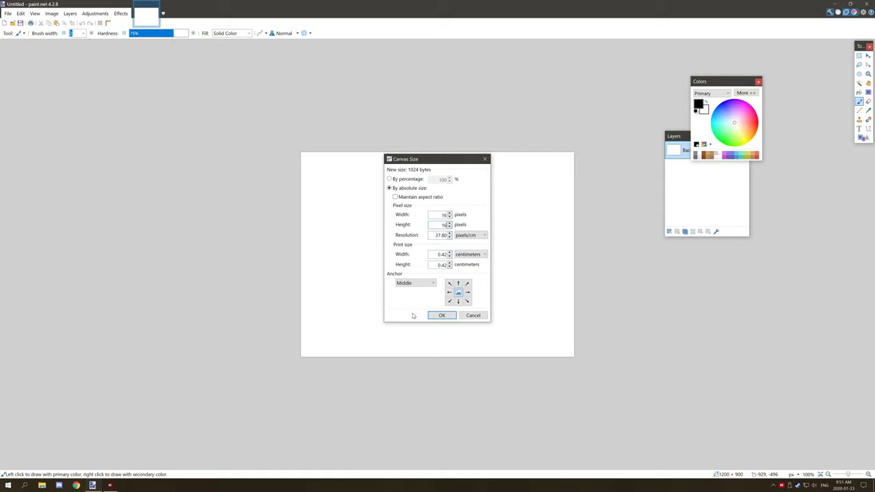
{"action": "left_click", "coordinate": [442, 314]}
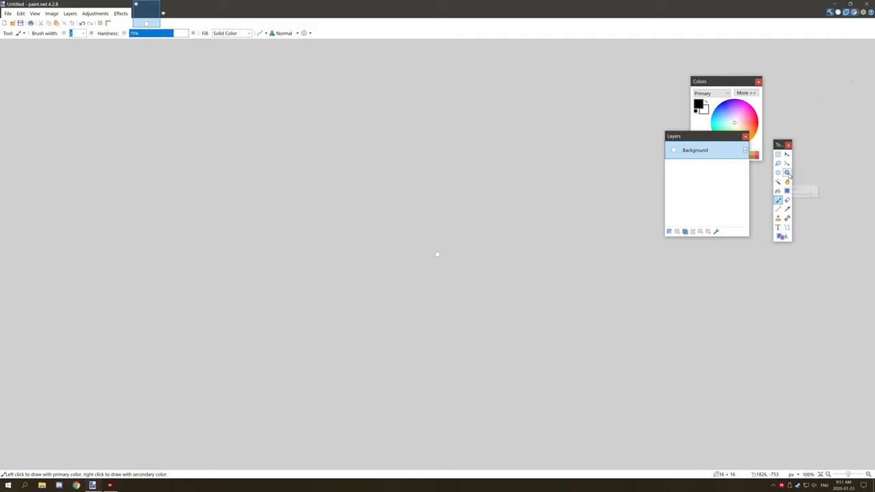
Magnify the tiny canvas with the Zoom tool so it fills the view.
{"action": "left_click", "coordinate": [787, 173]}
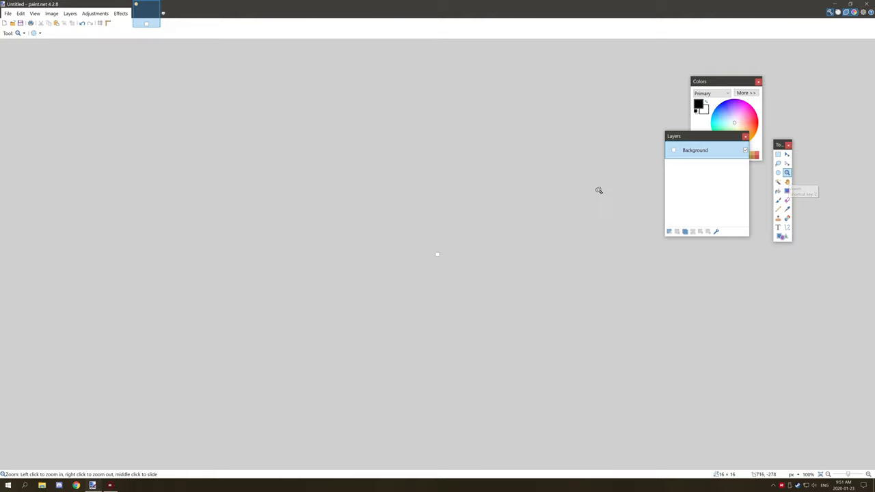
{"action": "left_click", "coordinate": [437, 255]}
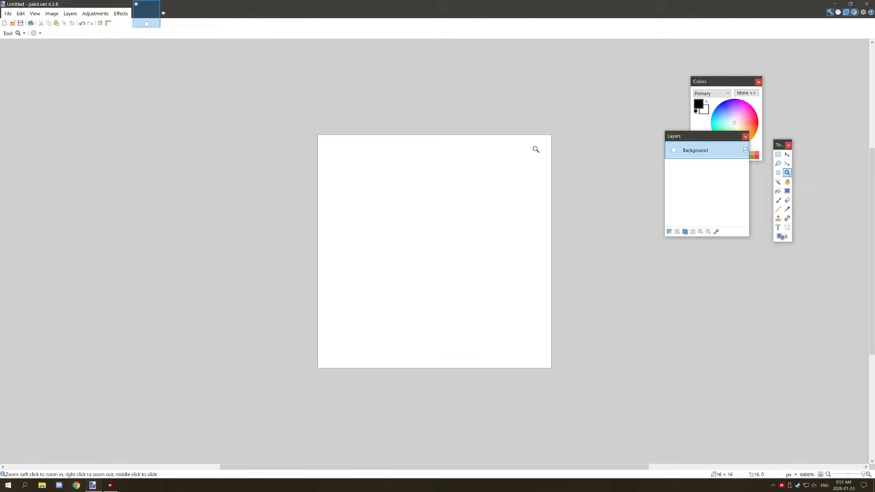
{"action": "mouse_move", "coordinate": [203, 377]}
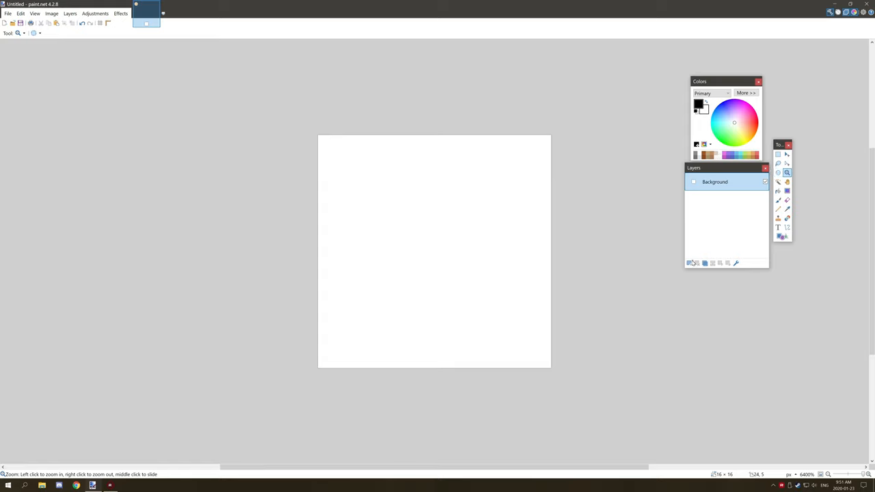
Add a new transparent Layer 2 above Background, removing and re-adding it once.
{"action": "left_click", "coordinate": [689, 262]}
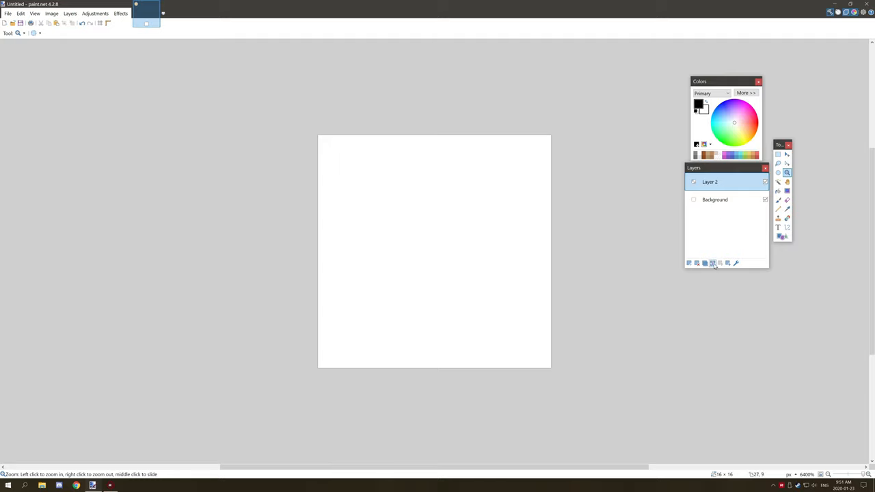
{"action": "left_click", "coordinate": [713, 263]}
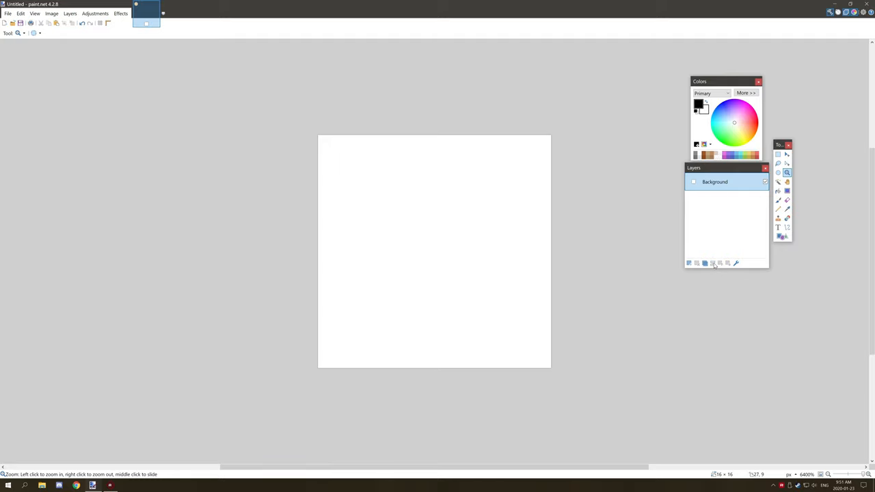
{"action": "mouse_move", "coordinate": [689, 263]}
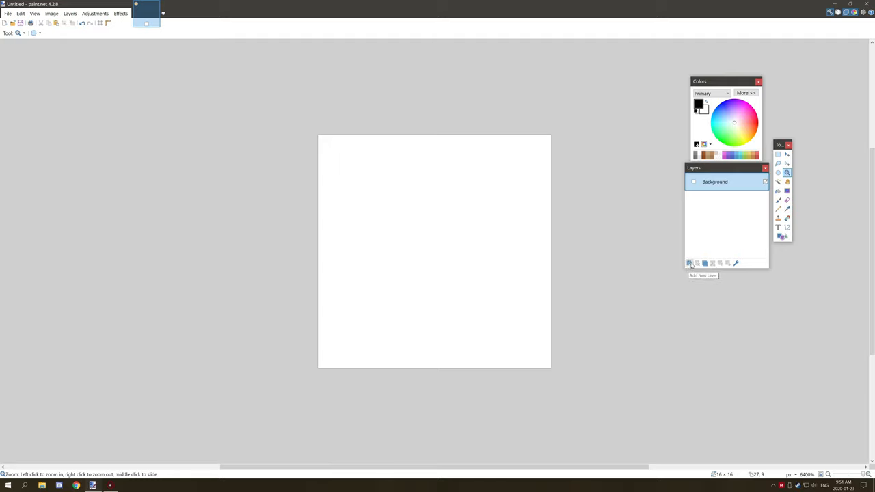
{"action": "left_click", "coordinate": [689, 263]}
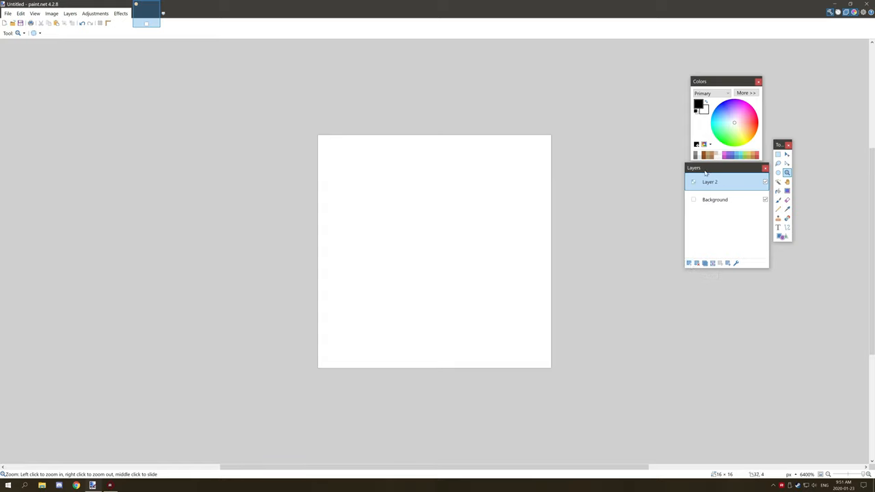
{"action": "mouse_move", "coordinate": [590, 169]}
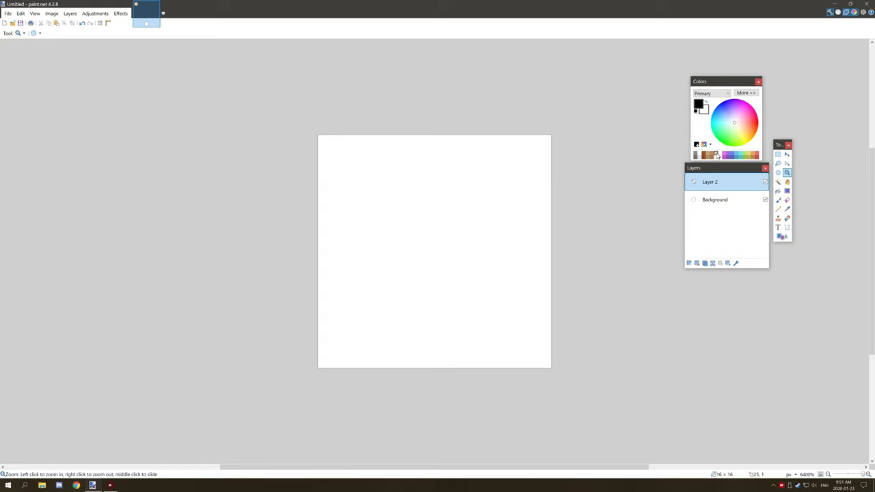
{"action": "left_click_drag", "start_coordinate": [724, 80], "coordinate": [721, 71]}
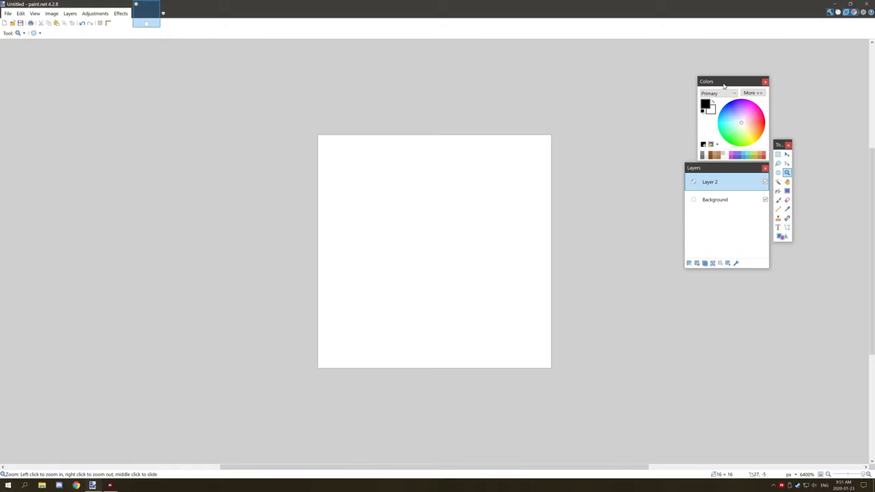
Check the soft green brush stroke against transparency, then undo it leaving only the corner pixel.
{"action": "left_click", "coordinate": [754, 93]}
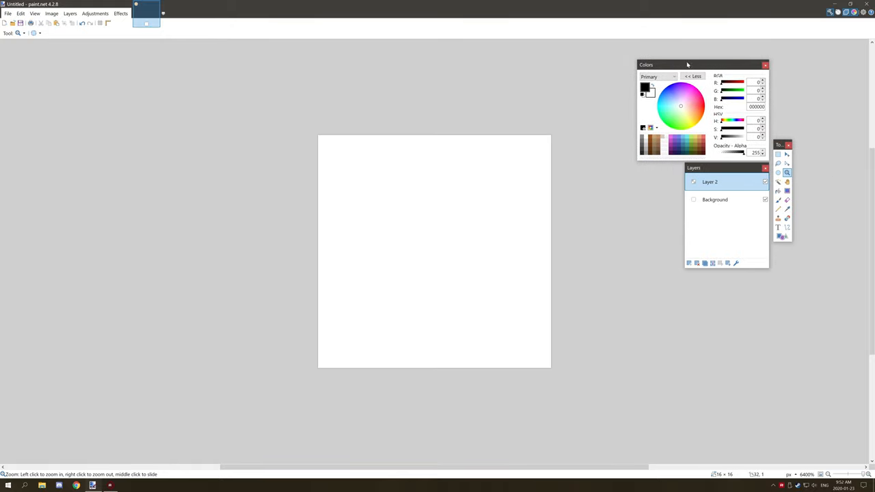
{"action": "mouse_move", "coordinate": [698, 46]}
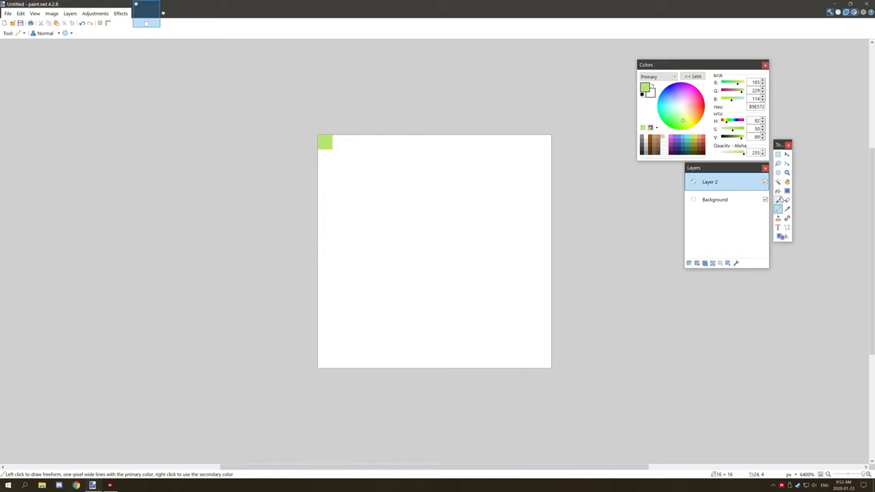
{"action": "left_click", "coordinate": [777, 199]}
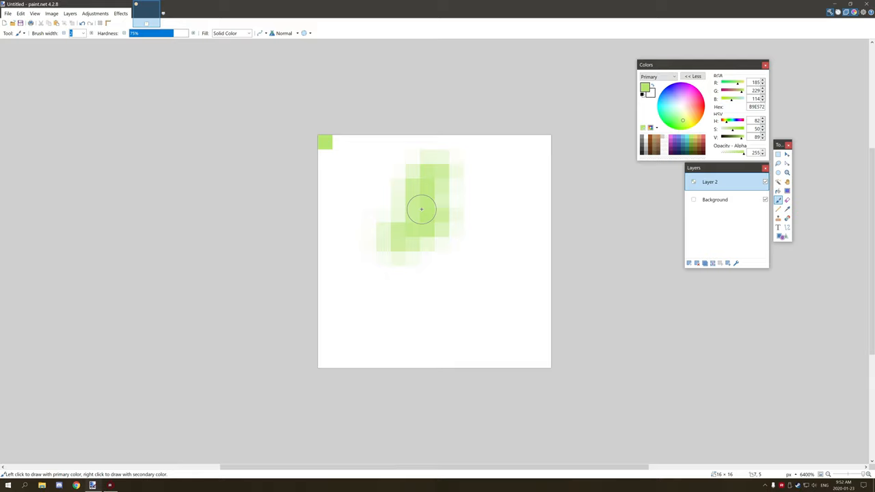
{"action": "mouse_move", "coordinate": [423, 162]}
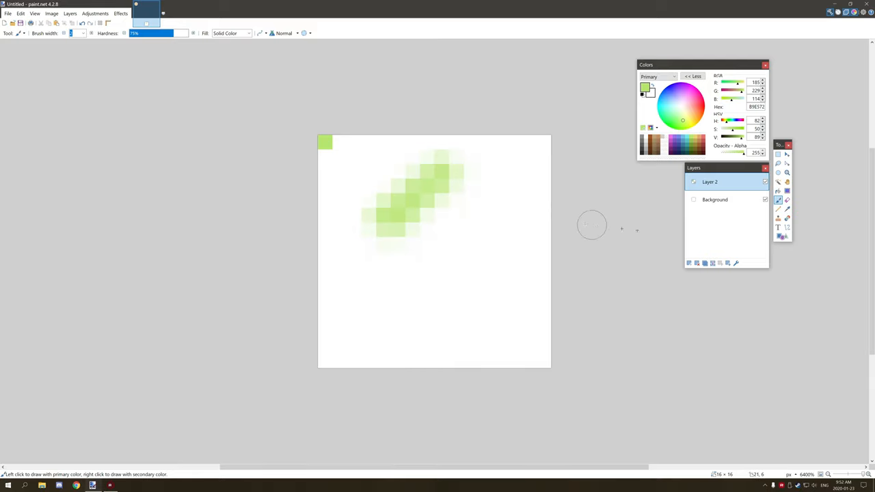
{"action": "left_click", "coordinate": [765, 200]}
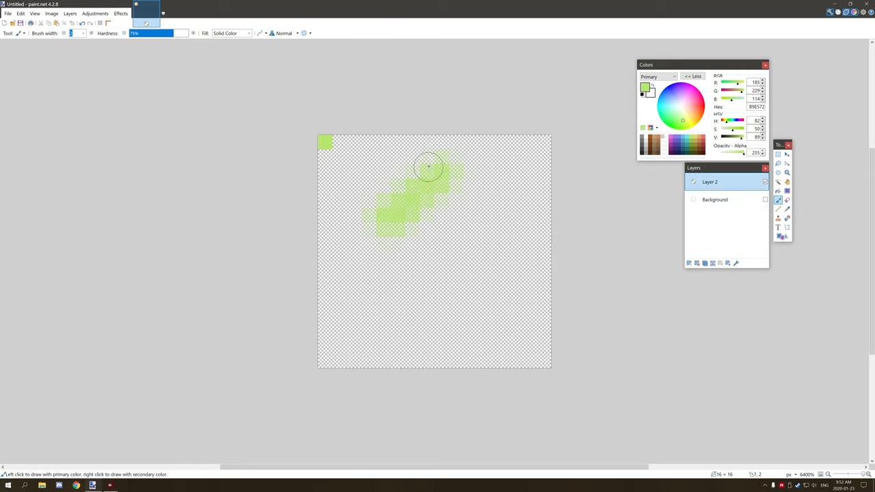
{"action": "left_click", "coordinate": [766, 200]}
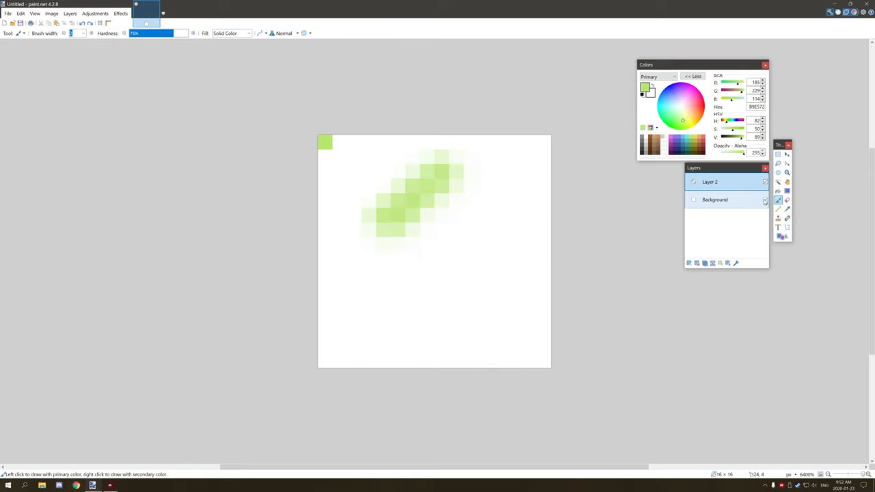
{"action": "key", "text": "ctrl+z"}
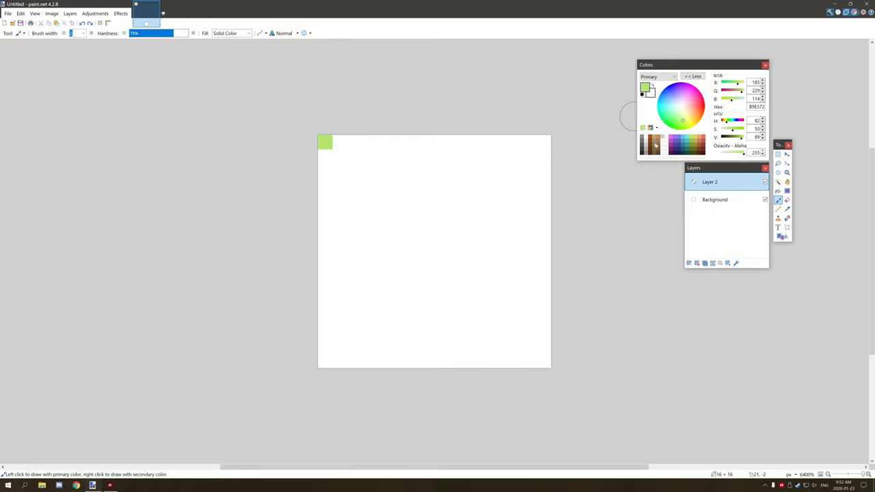
{"action": "left_click", "coordinate": [715, 200]}
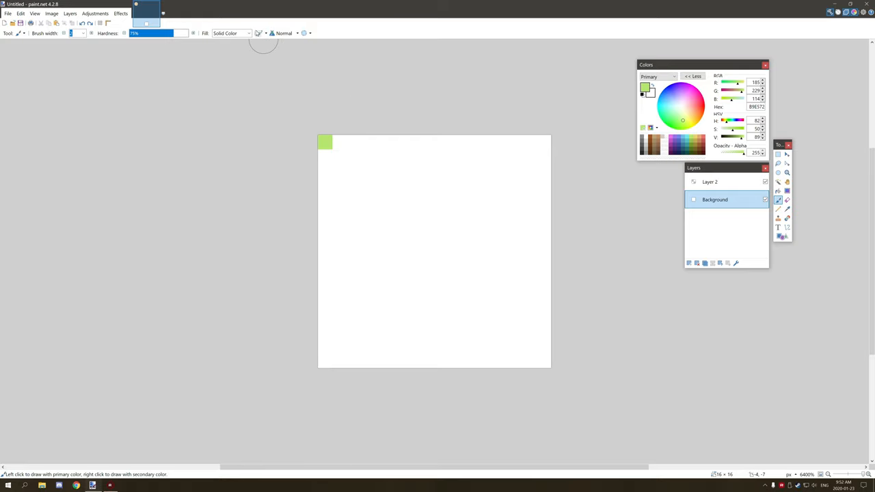
{"action": "mouse_move", "coordinate": [262, 32]}
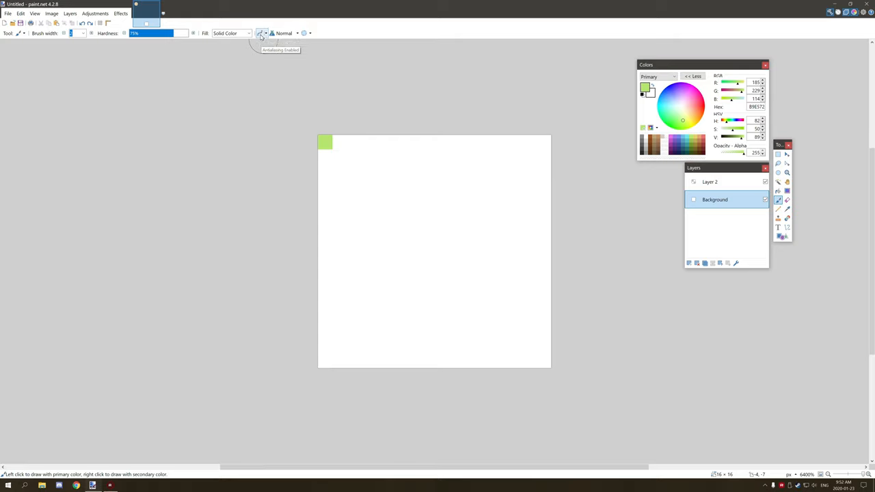
Paint a hard-edged blocky green shape in the middle and check it against the hidden background.
{"action": "left_click_drag", "start_coordinate": [390, 194], "coordinate": [449, 171]}
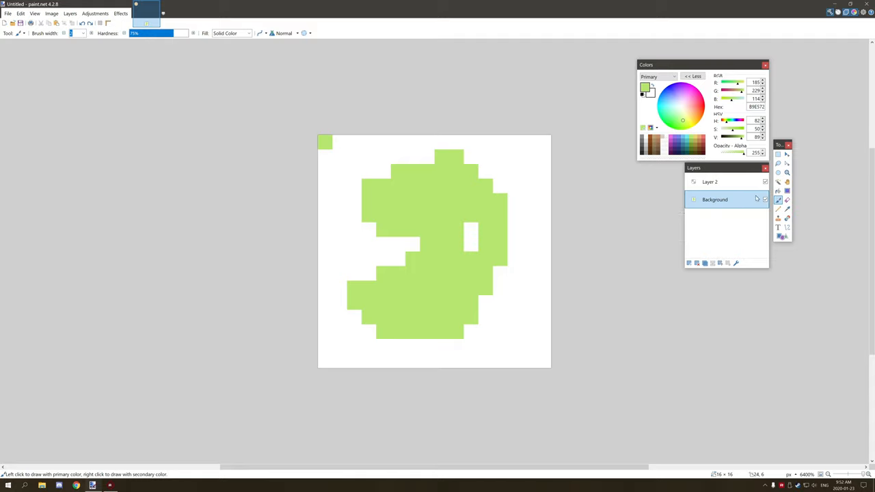
{"action": "left_click", "coordinate": [709, 182]}
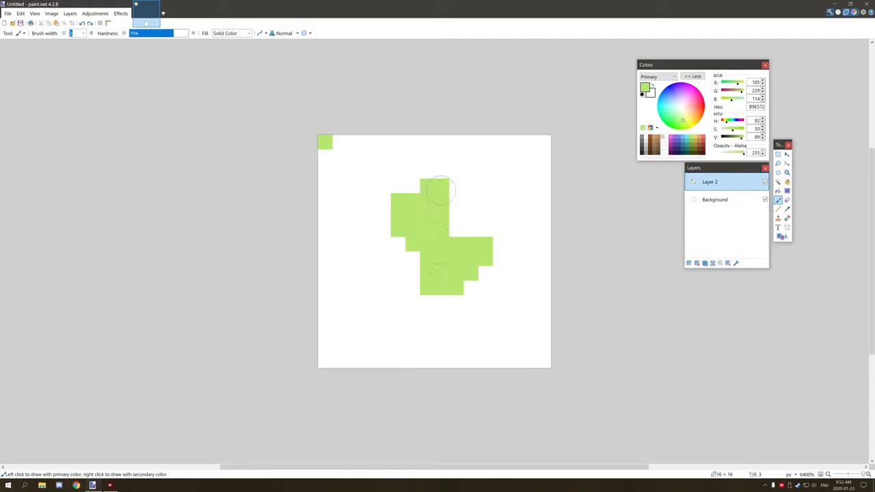
{"action": "left_click", "coordinate": [693, 200]}
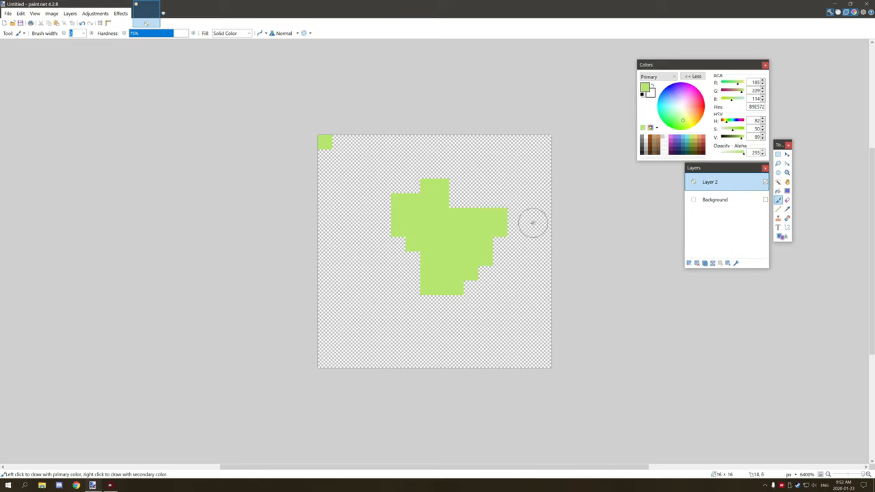
{"action": "left_click", "coordinate": [693, 199]}
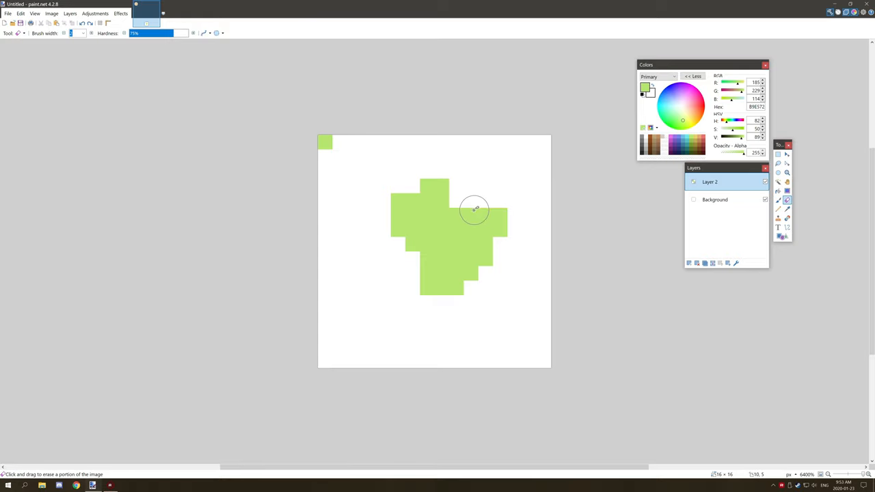
Erase the blocky middle shape step by step until the layer is clear of it.
{"action": "left_click_drag", "start_coordinate": [476, 208], "coordinate": [439, 281]}
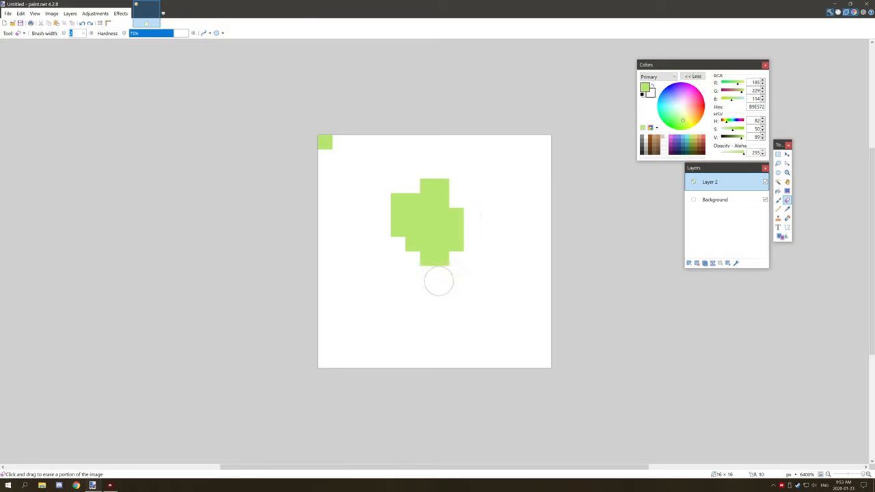
{"action": "left_click_drag", "start_coordinate": [438, 281], "coordinate": [436, 198]}
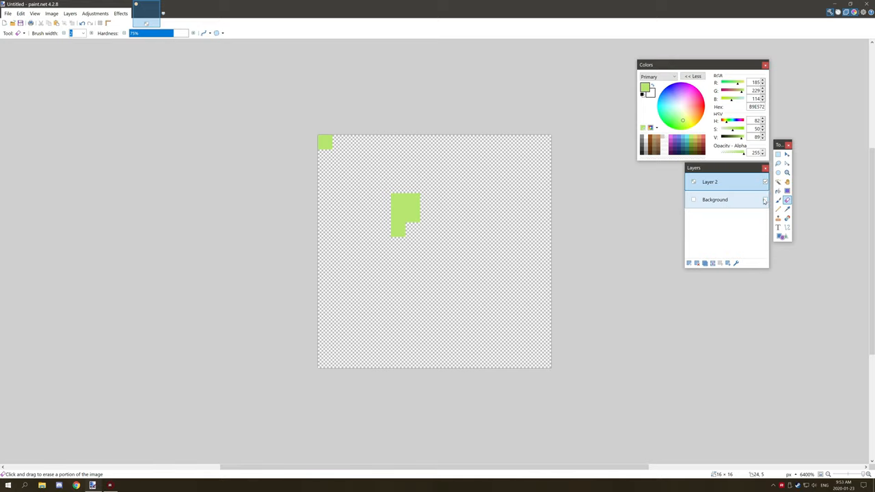
{"action": "left_click", "coordinate": [693, 200]}
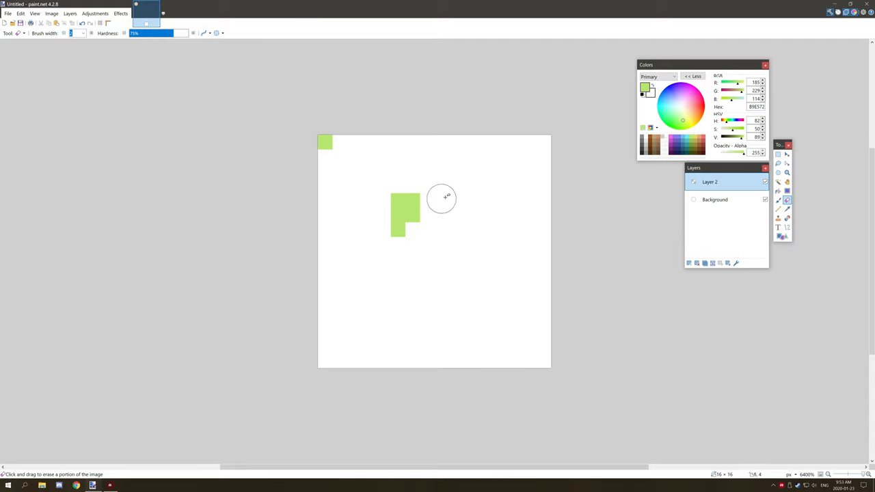
{"action": "left_click_drag", "start_coordinate": [445, 198], "coordinate": [540, 202]}
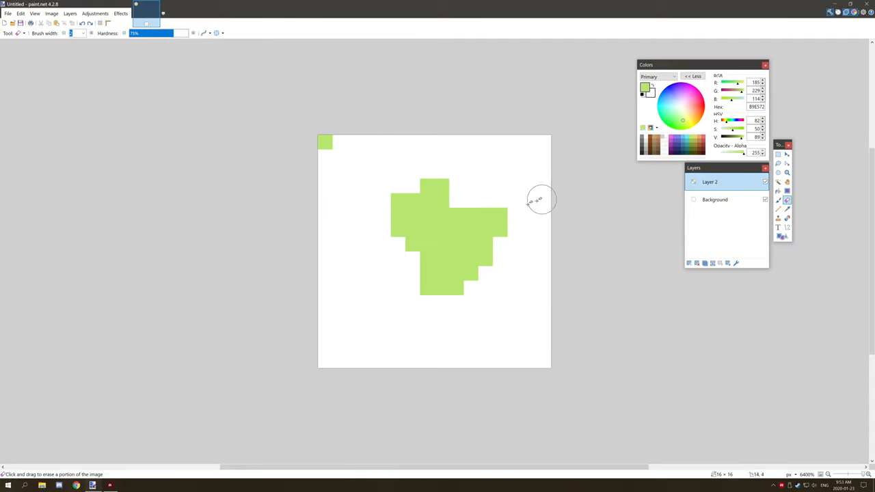
{"action": "left_click_drag", "start_coordinate": [536, 198], "coordinate": [490, 245]}
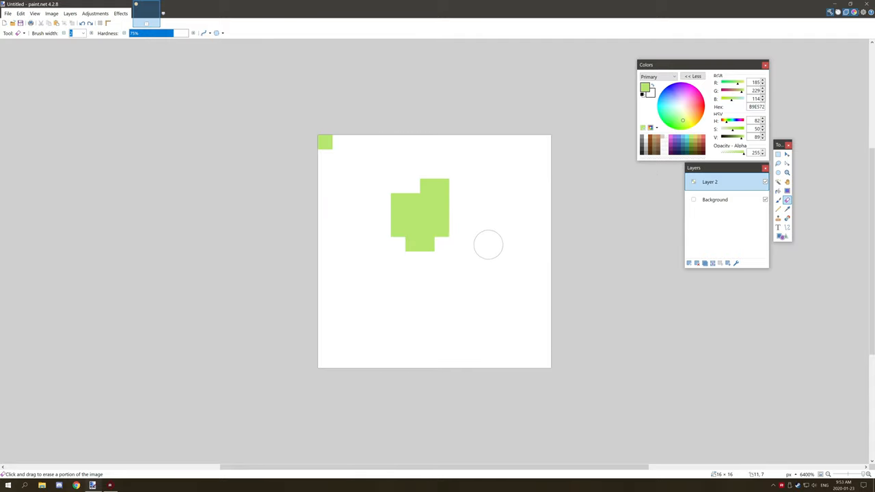
{"action": "mouse_move", "coordinate": [410, 279]}
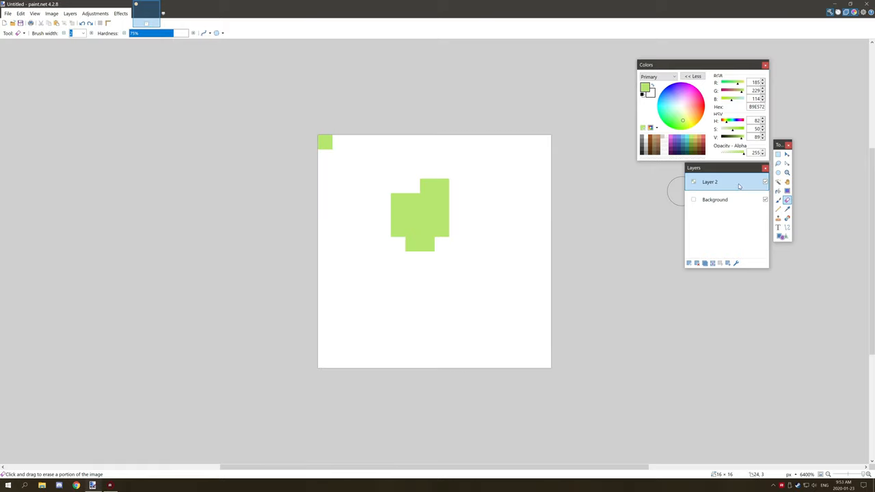
{"action": "left_click_drag", "start_coordinate": [431, 232], "coordinate": [409, 256]}
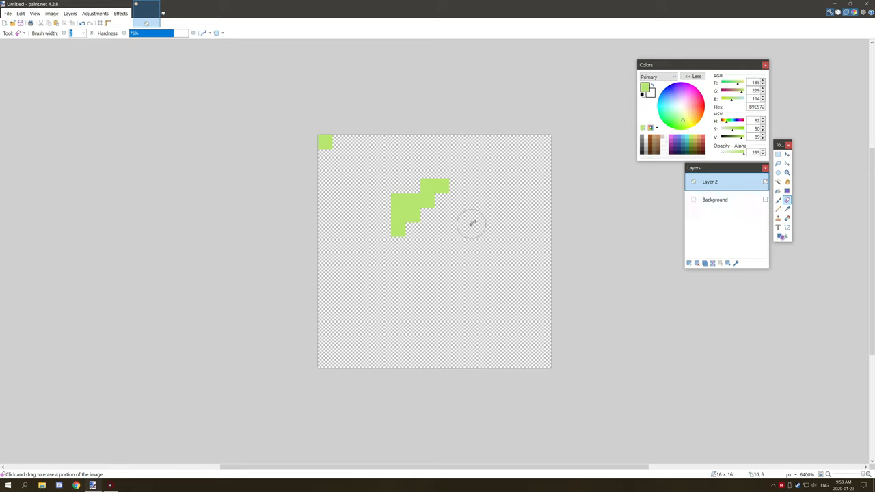
{"action": "left_click_drag", "start_coordinate": [472, 224], "coordinate": [427, 227]}
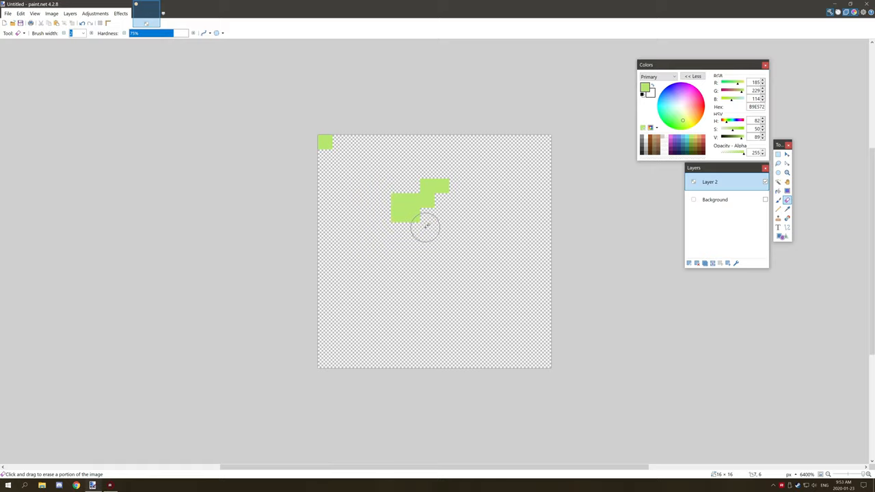
{"action": "left_click", "coordinate": [765, 200]}
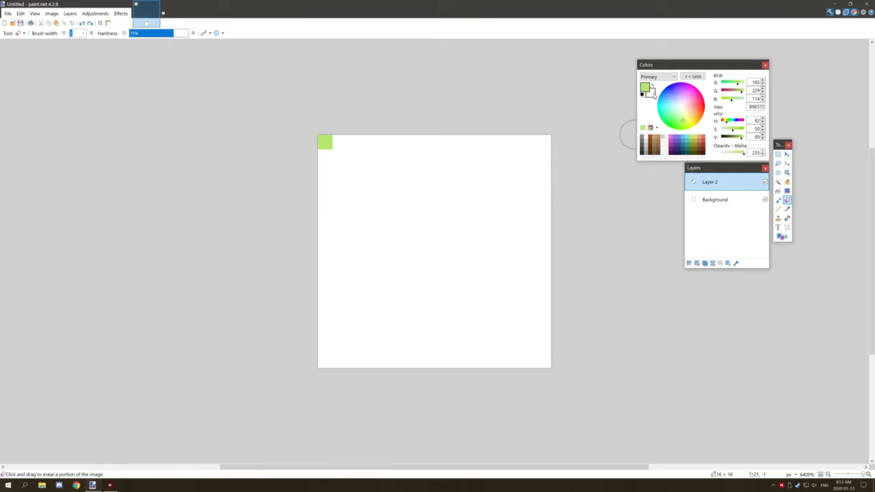
Enlarge the corner green block with the Pencil and set the secondary colour to the leaf green.
{"action": "left_click", "coordinate": [657, 77]}
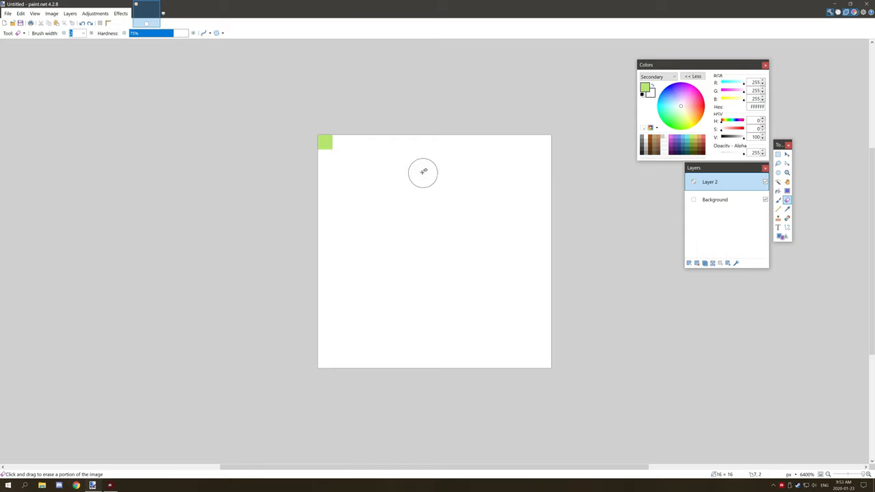
{"action": "mouse_move", "coordinate": [574, 162]}
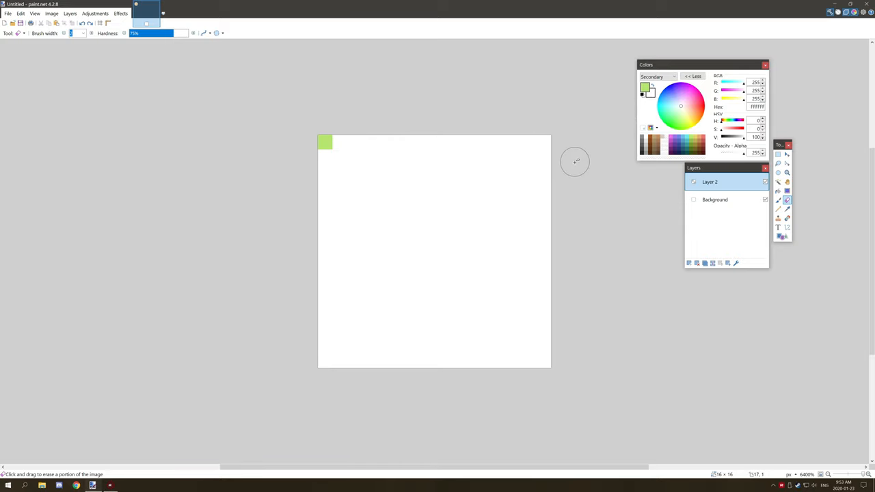
{"action": "mouse_move", "coordinate": [394, 194]}
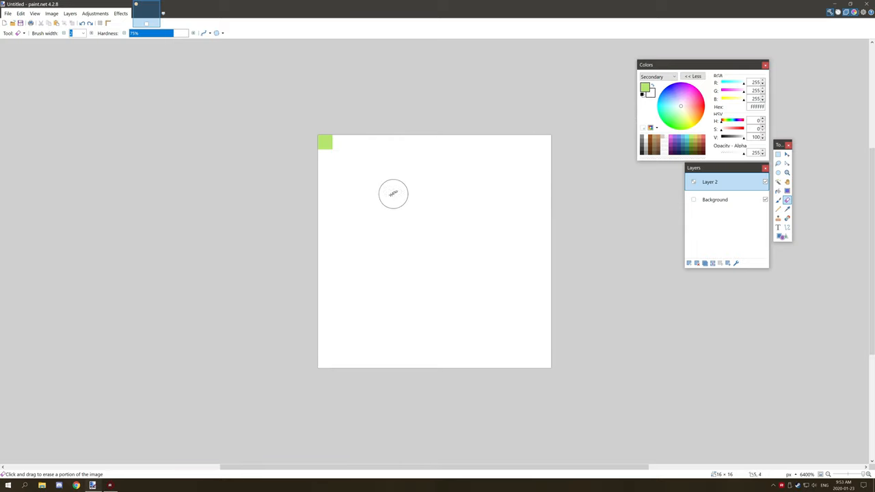
{"action": "mouse_move", "coordinate": [426, 173]}
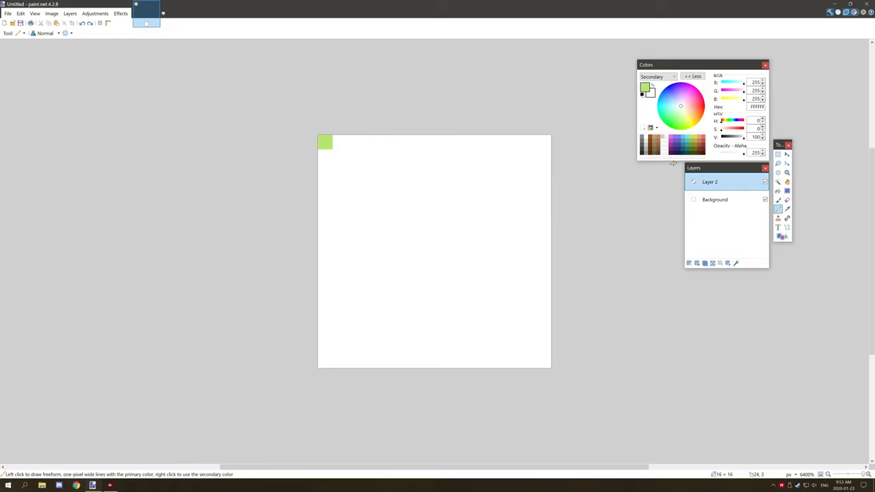
{"action": "mouse_move", "coordinate": [235, 178]}
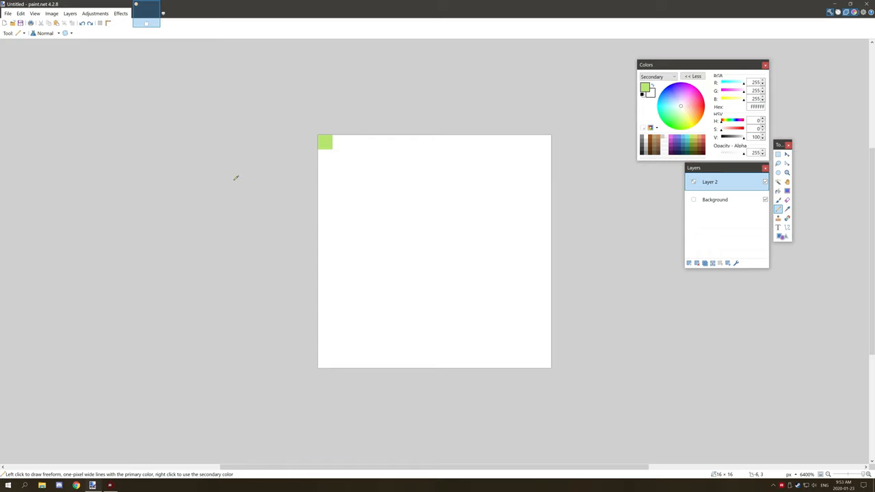
{"action": "left_click_drag", "start_coordinate": [325, 142], "coordinate": [332, 157]}
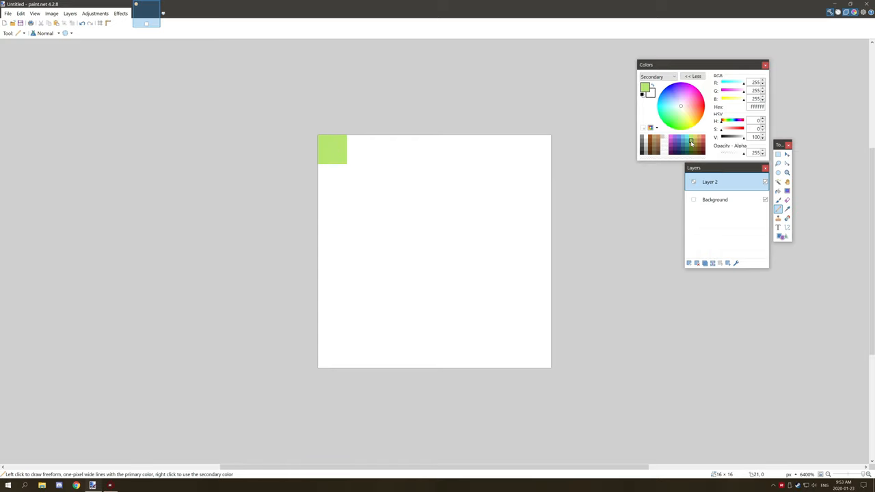
{"action": "left_click", "coordinate": [682, 120]}
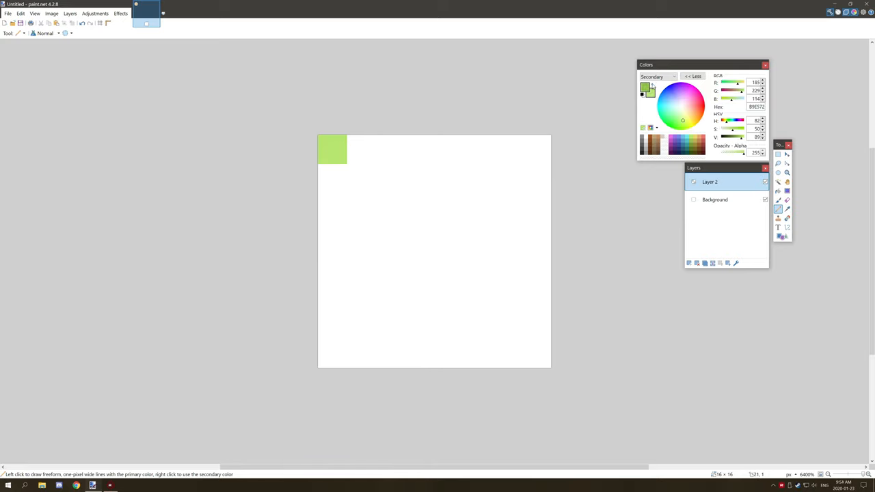
{"action": "left_click", "coordinate": [646, 89]}
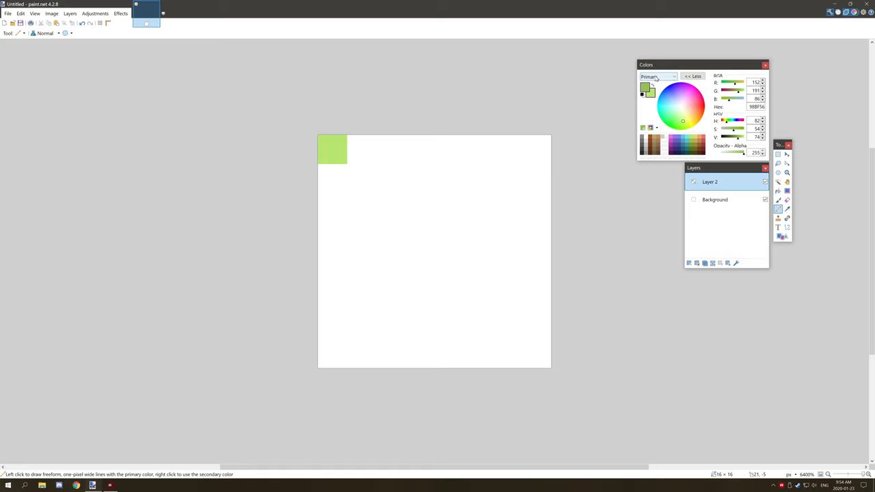
Pick a darker green as the primary colour and shade pixels of the 2x2 corner block with it.
{"action": "left_click", "coordinate": [657, 76]}
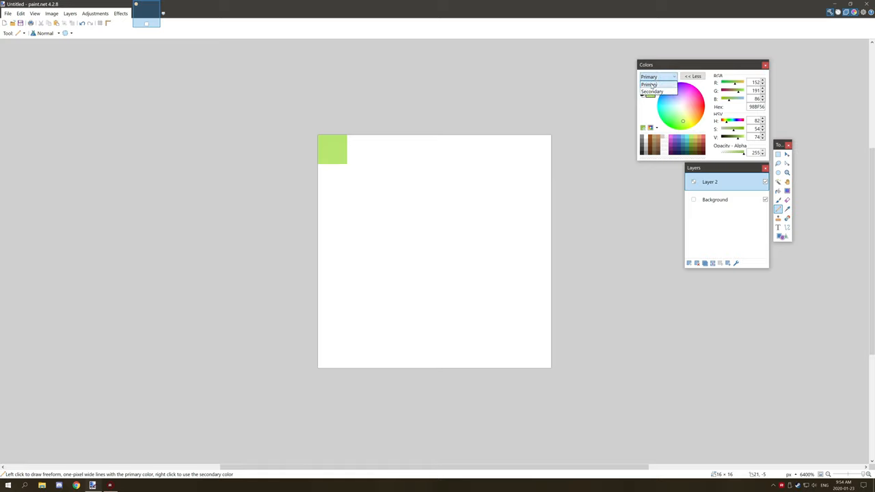
{"action": "left_click", "coordinate": [656, 85]}
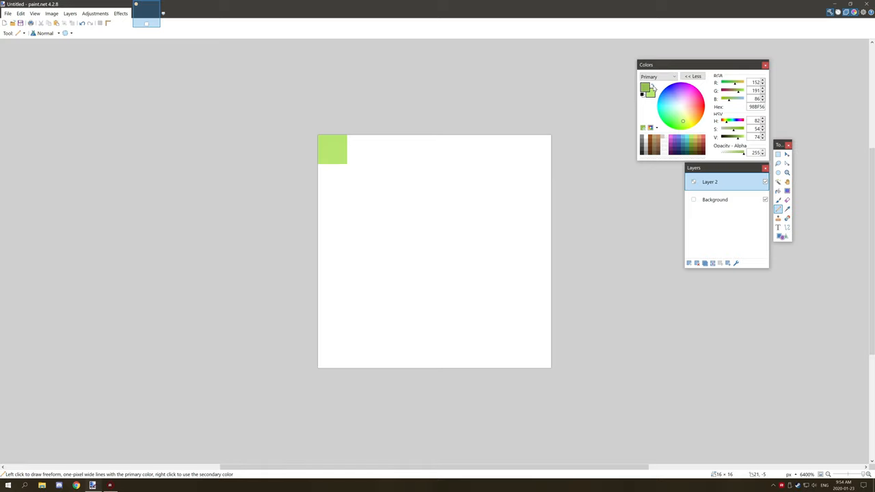
{"action": "left_click", "coordinate": [682, 121]}
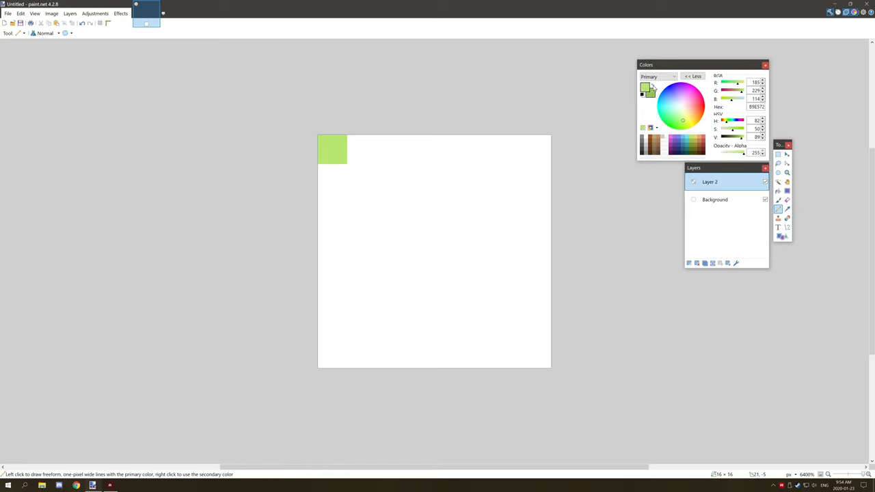
{"action": "left_click", "coordinate": [656, 76]}
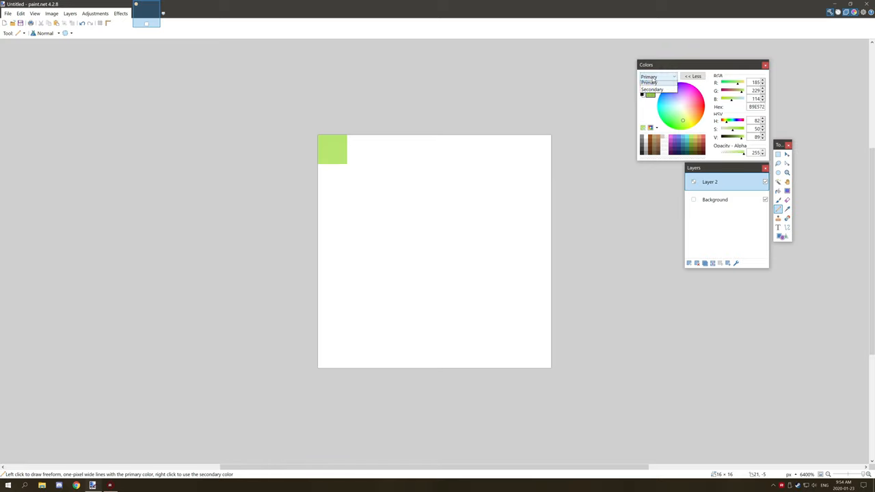
{"action": "left_click", "coordinate": [647, 76]}
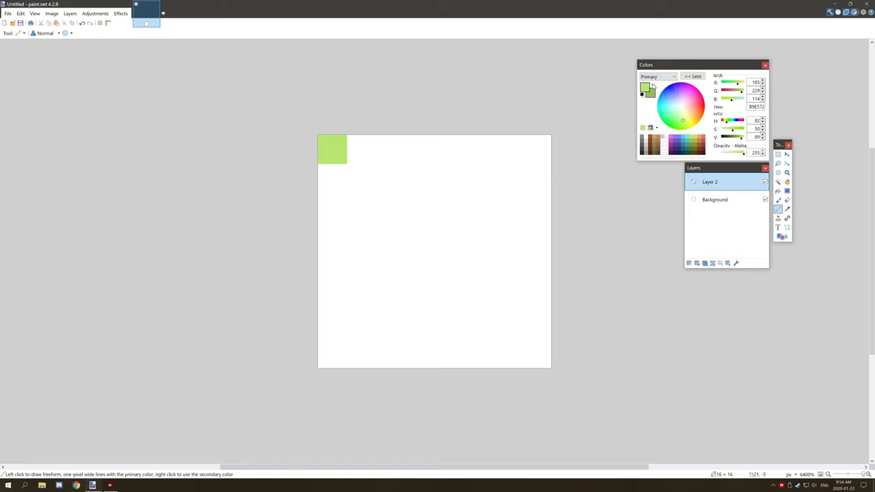
{"action": "left_click", "coordinate": [682, 120]}
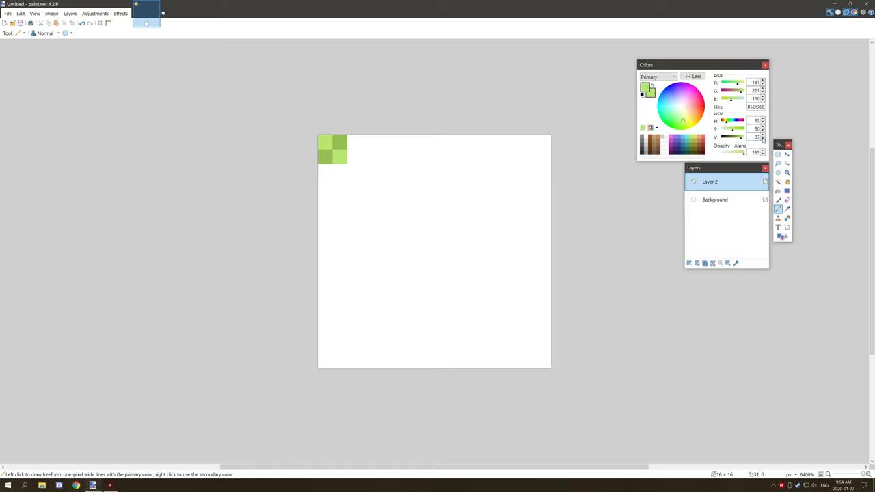
{"action": "left_click", "coordinate": [689, 144]}
{"action": "type", "text": "83"}
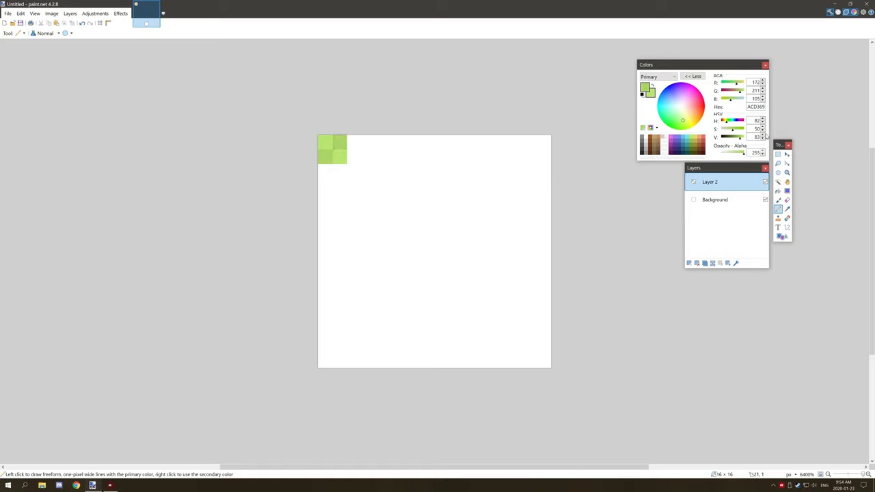
{"action": "mouse_move", "coordinate": [353, 141]}
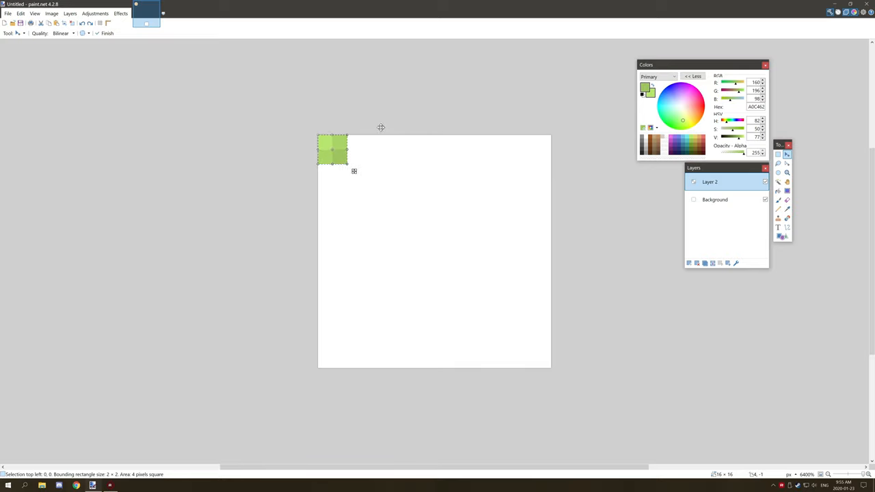
Ctrl-drag copies of the shaded block into a staggered leaf pattern across the upper-left canvas.
{"action": "left_click_drag", "start_coordinate": [330, 151], "coordinate": [376, 149]}
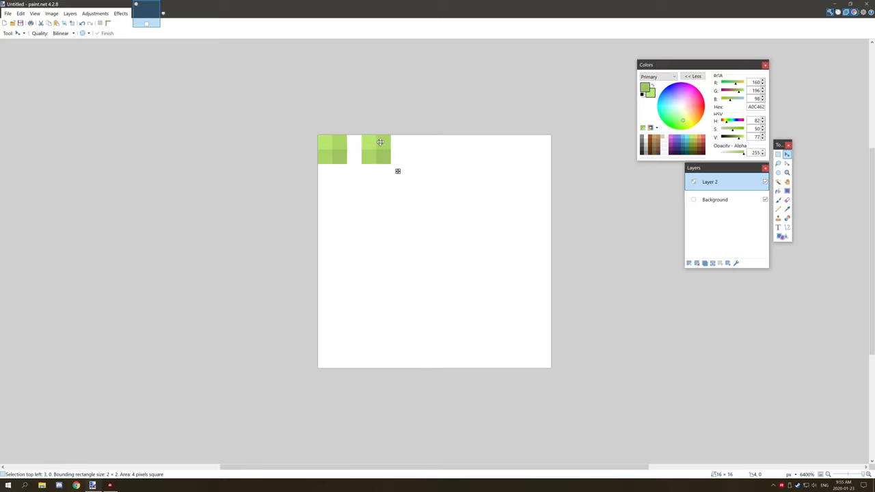
{"action": "mouse_move", "coordinate": [383, 137]}
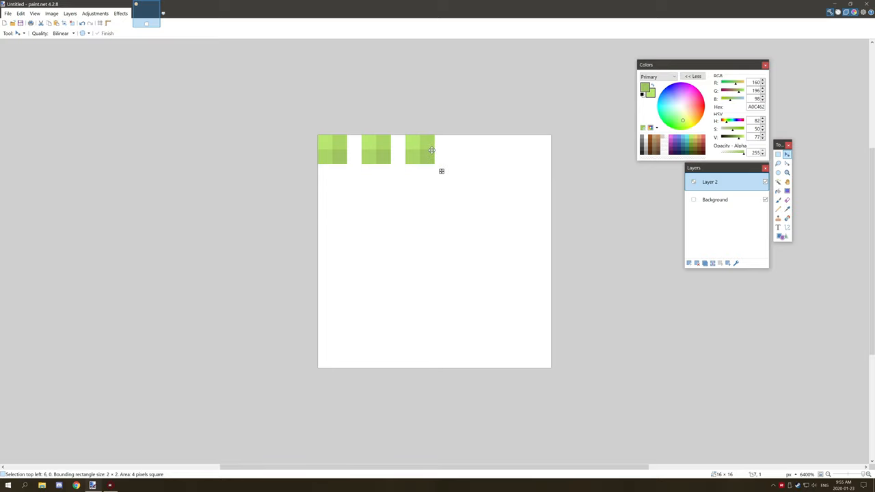
{"action": "left_click_drag", "start_coordinate": [431, 150], "coordinate": [331, 151]}
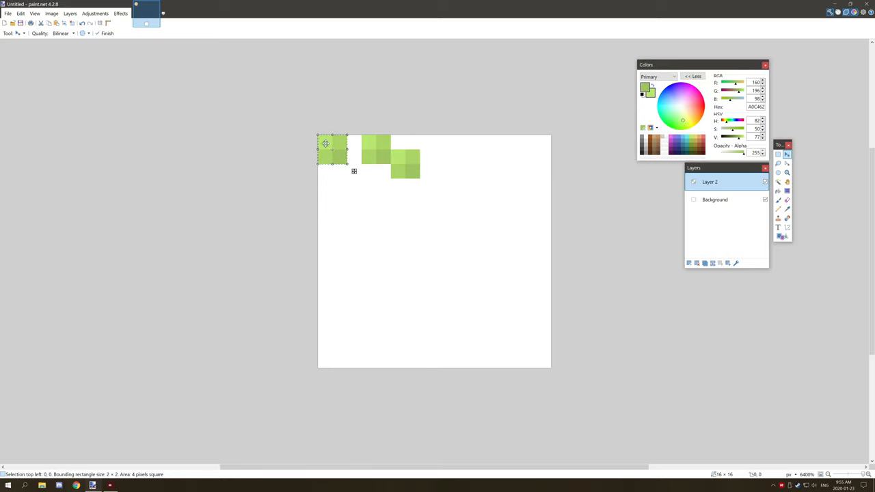
{"action": "left_click_drag", "start_coordinate": [335, 148], "coordinate": [347, 178]}
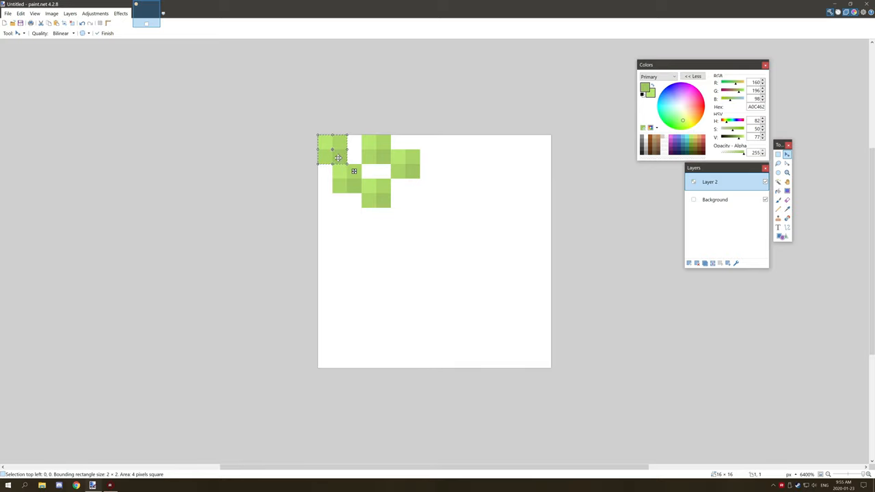
{"action": "left_click_drag", "start_coordinate": [339, 157], "coordinate": [330, 208]}
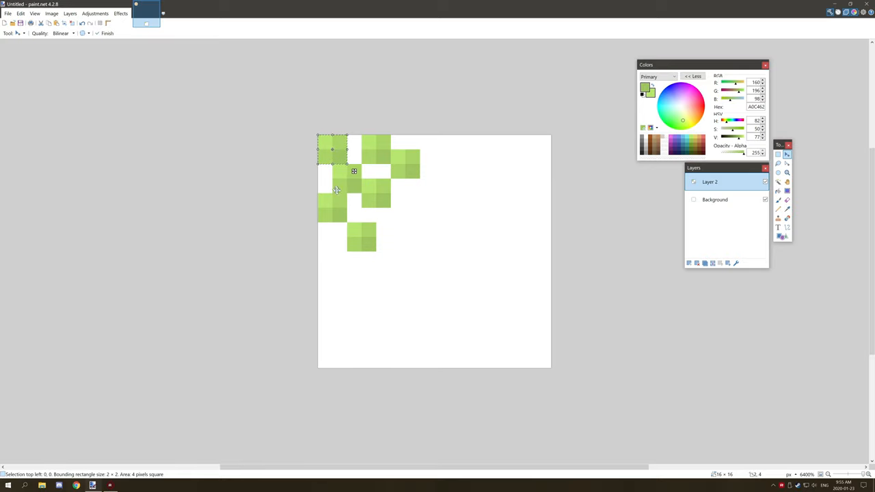
{"action": "left_click_drag", "start_coordinate": [354, 171], "coordinate": [399, 221]}
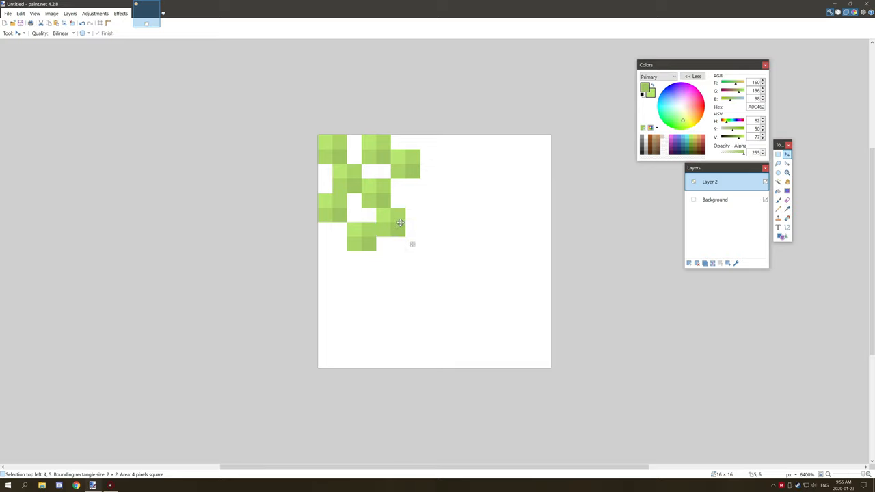
{"action": "left_click_drag", "start_coordinate": [399, 222], "coordinate": [407, 220]}
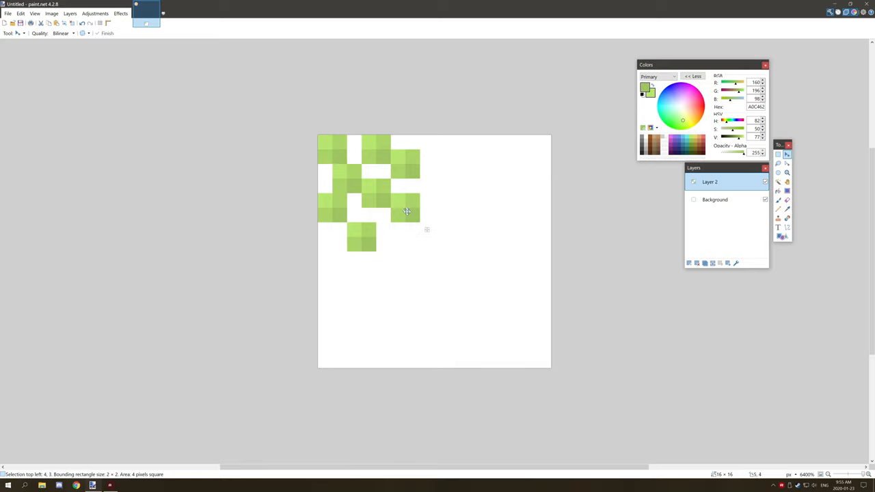
{"action": "left_click_drag", "start_coordinate": [407, 212], "coordinate": [334, 145]}
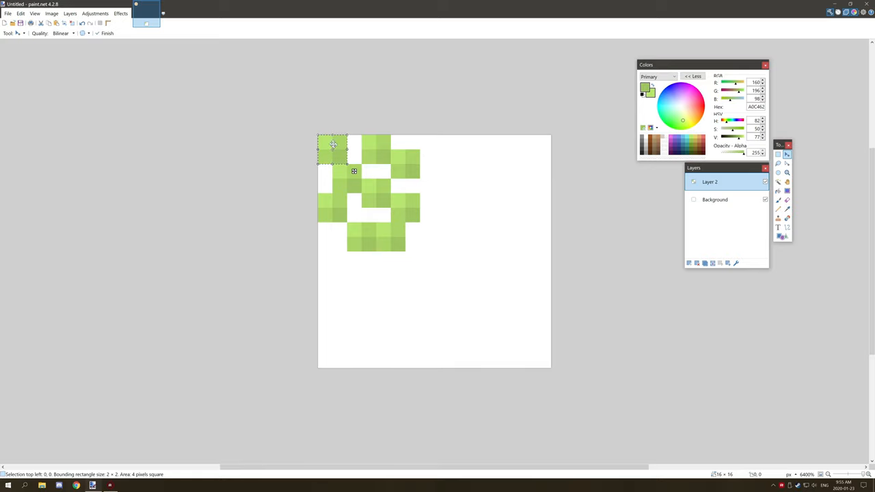
Move one block copy onto the bottom edge and reselect the leaf pattern area.
{"action": "left_click", "coordinate": [434, 180]}
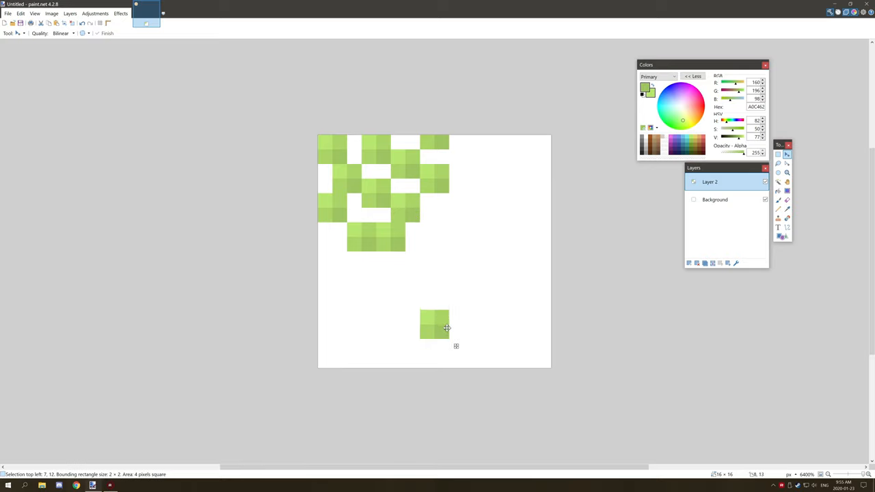
{"action": "left_click_drag", "start_coordinate": [434, 326], "coordinate": [435, 366]}
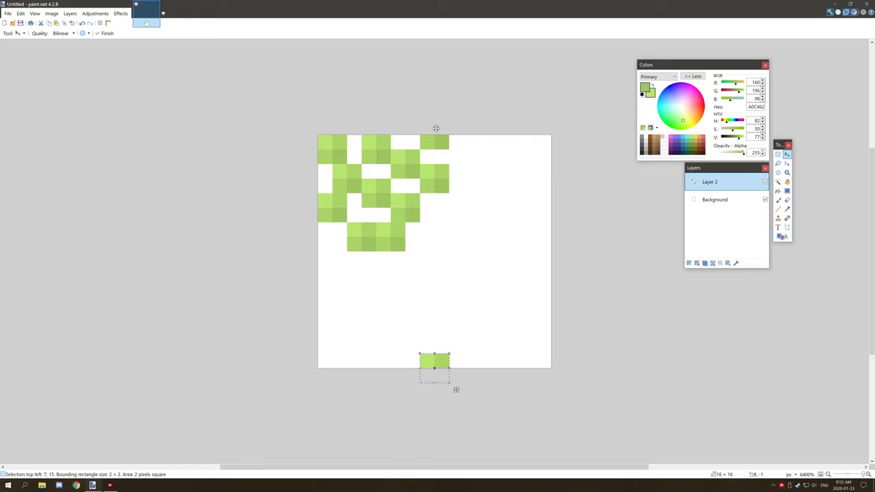
{"action": "mouse_move", "coordinate": [441, 127]}
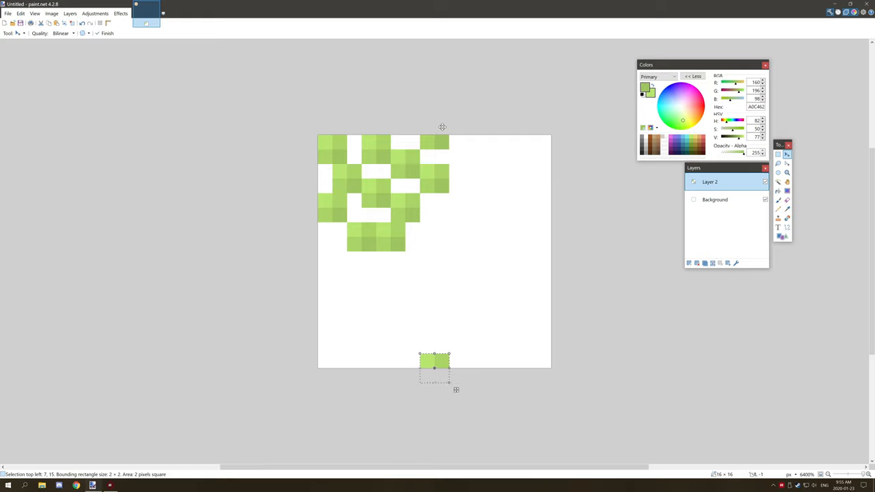
{"action": "mouse_move", "coordinate": [355, 139]}
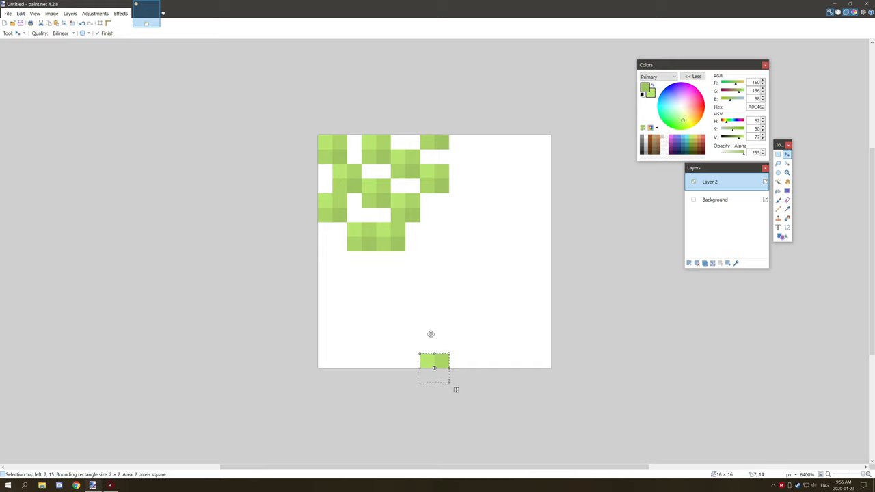
{"action": "mouse_move", "coordinate": [453, 315]}
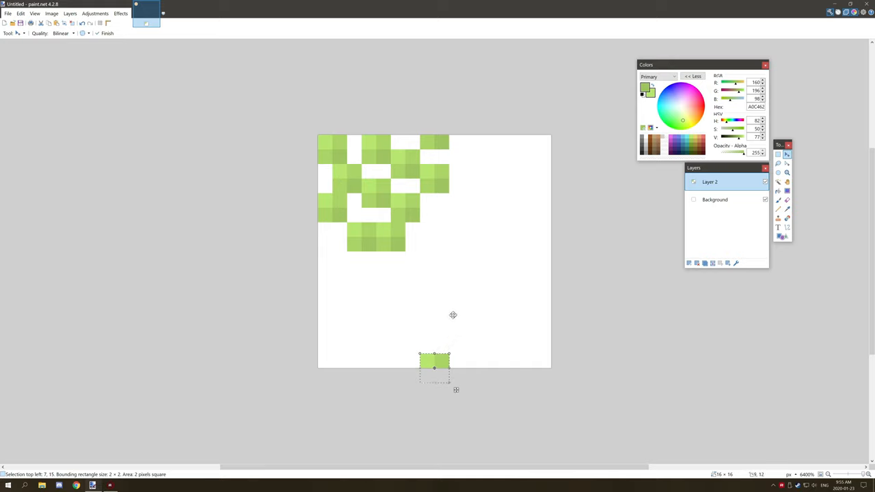
{"action": "left_click_drag", "start_coordinate": [435, 367], "coordinate": [330, 149]}
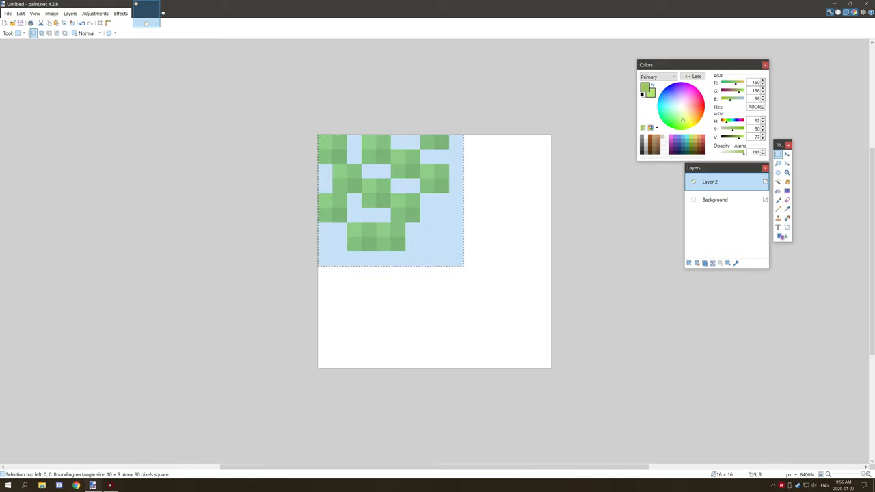
Copy the pattern to the right and move a small piece to the bottom edge so it tiles the full 16x16.
{"action": "left_click_drag", "start_coordinate": [462, 262], "coordinate": [448, 252]}
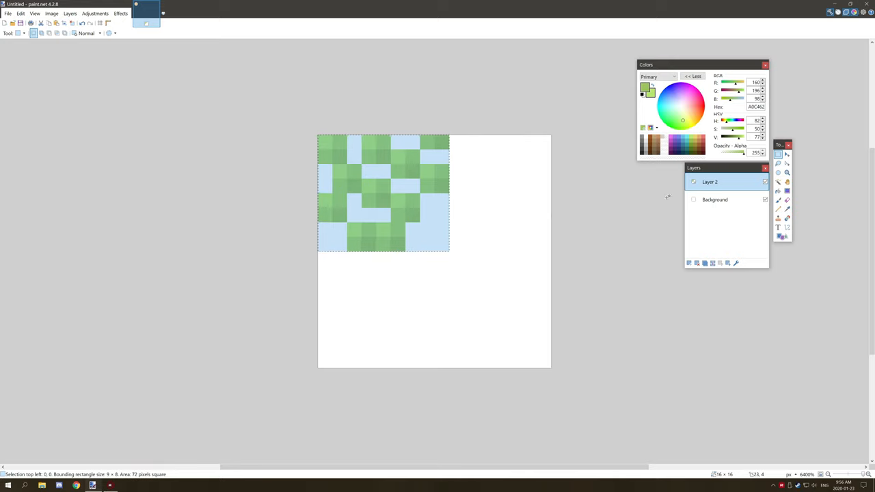
{"action": "mouse_move", "coordinate": [779, 154]}
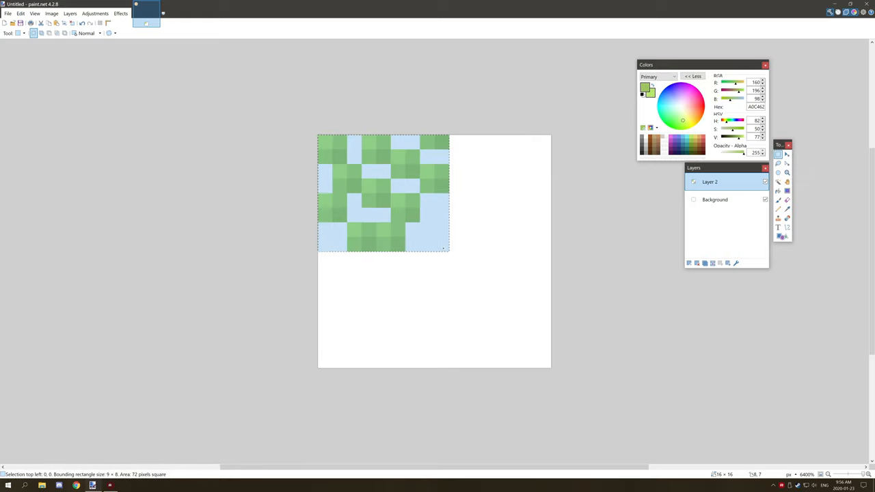
{"action": "mouse_move", "coordinate": [571, 223]}
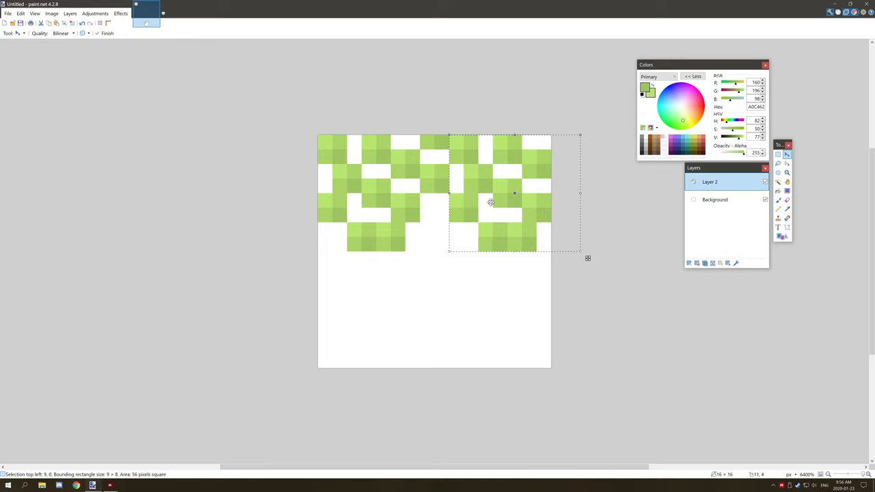
{"action": "left_click_drag", "start_coordinate": [491, 203], "coordinate": [380, 294]}
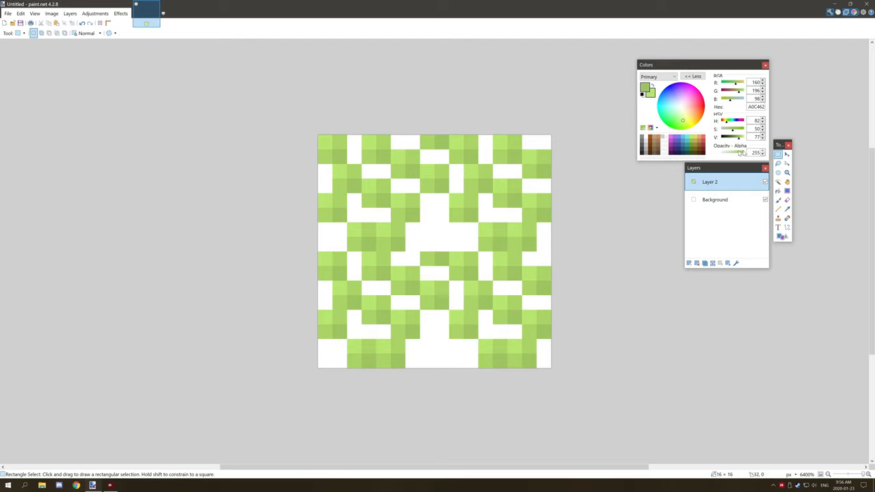
{"action": "left_click_drag", "start_coordinate": [424, 167], "coordinate": [443, 177]}
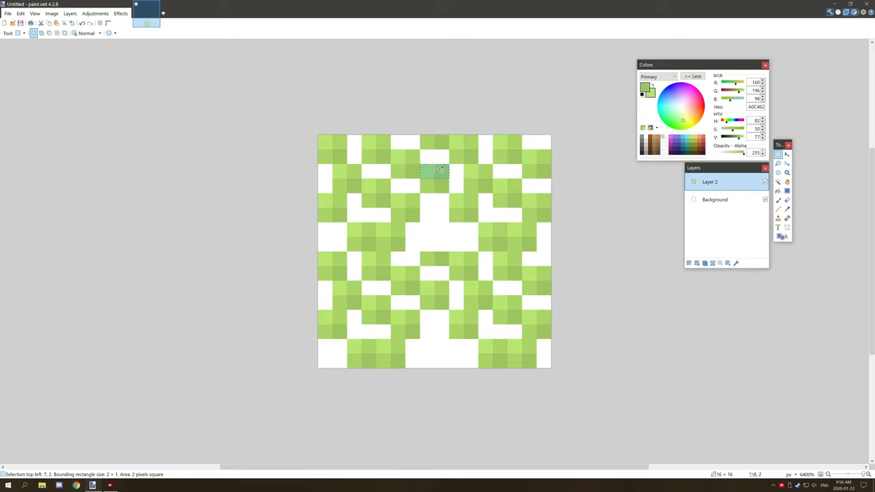
{"action": "left_click_drag", "start_coordinate": [434, 171], "coordinate": [434, 361]}
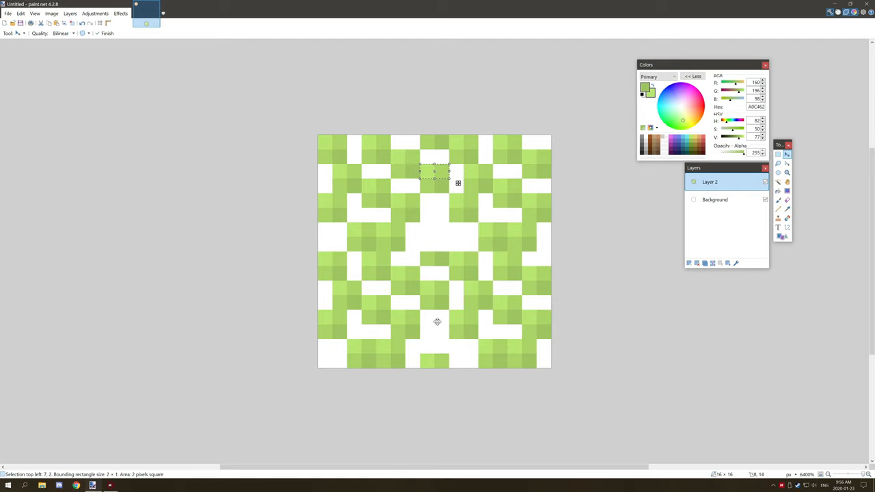
{"action": "left_click_drag", "start_coordinate": [435, 171], "coordinate": [435, 244]}
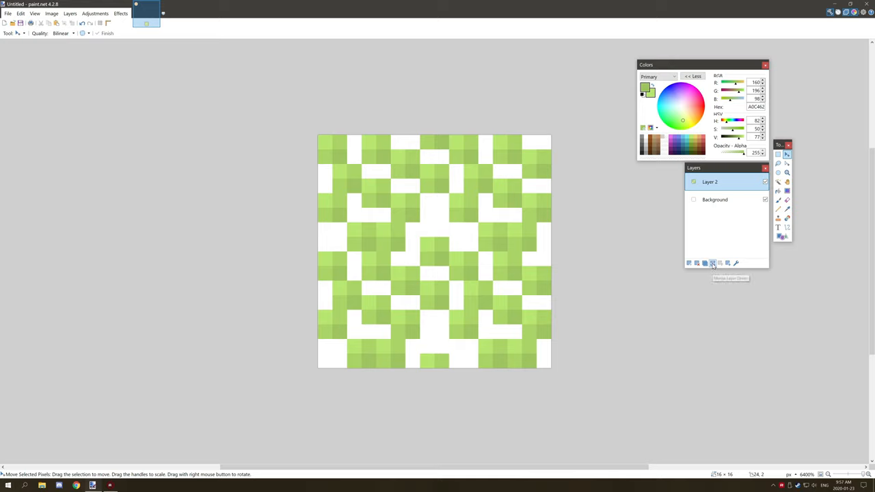
{"action": "mouse_move", "coordinate": [697, 253]}
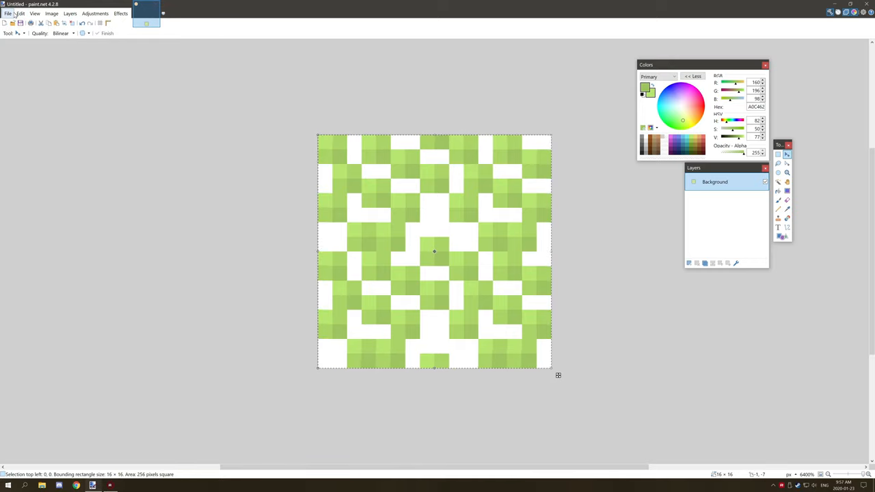
Create a new 32 by 32 image, tile the pattern there to check seamlessness, then return to the 16x16 tile.
{"action": "left_click", "coordinate": [8, 14]}
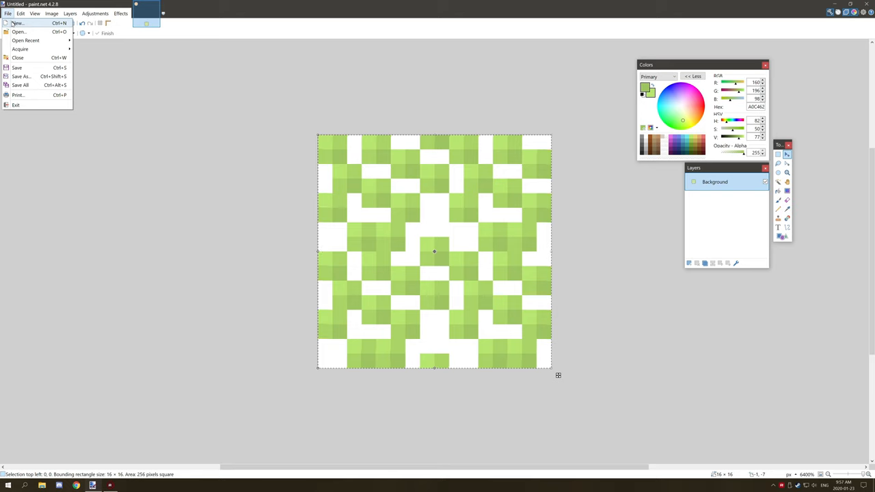
{"action": "left_click", "coordinate": [16, 22]}
{"action": "type", "text": "3"}
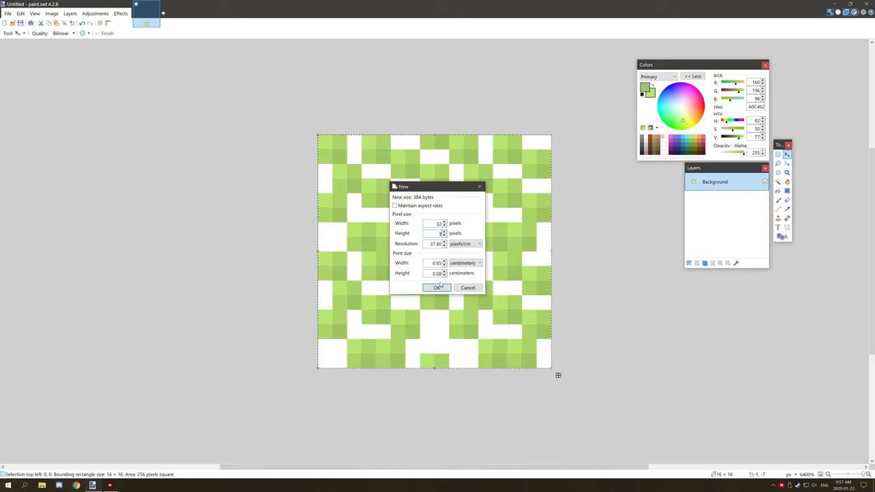
{"action": "left_click", "coordinate": [437, 287]}
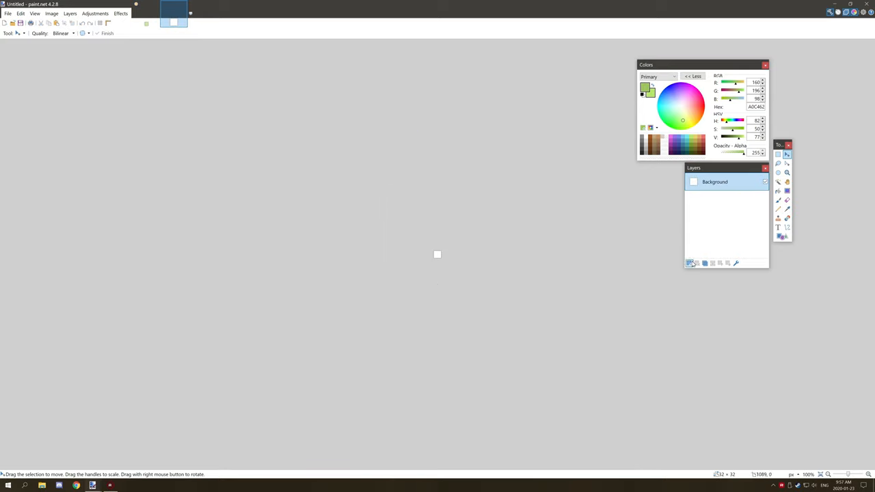
{"action": "left_click", "coordinate": [689, 262]}
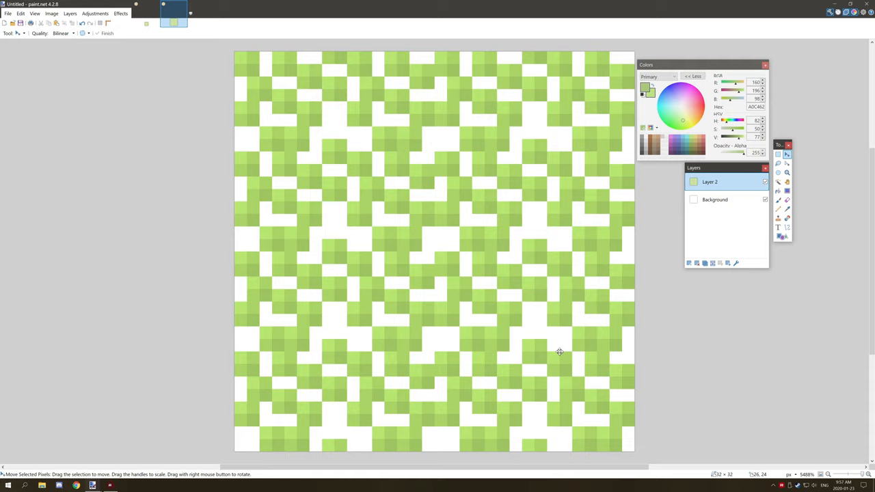
{"action": "mouse_move", "coordinate": [528, 328]}
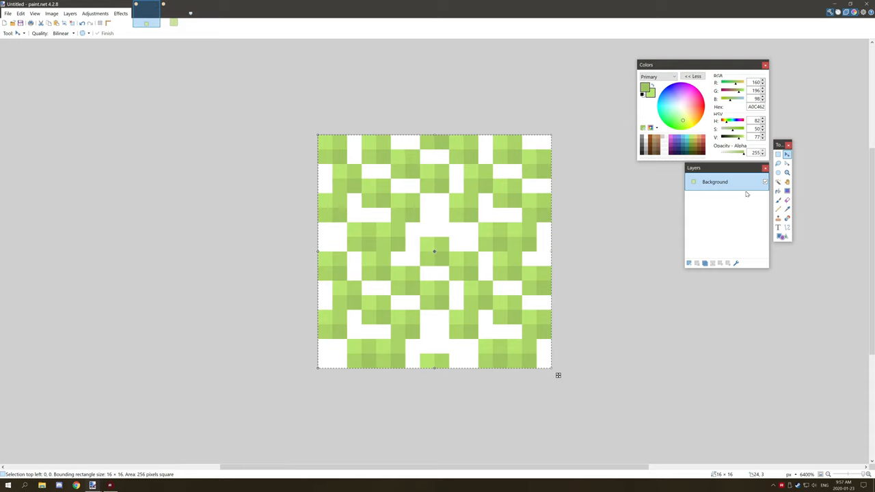
{"action": "left_click", "coordinate": [689, 262]}
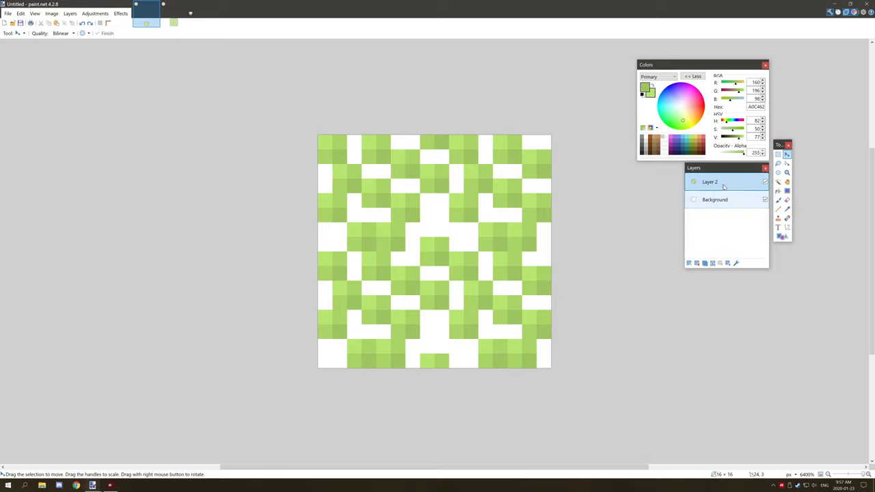
Delete the white Background layer so the leaf tile sits on transparency.
{"action": "left_click", "coordinate": [715, 200]}
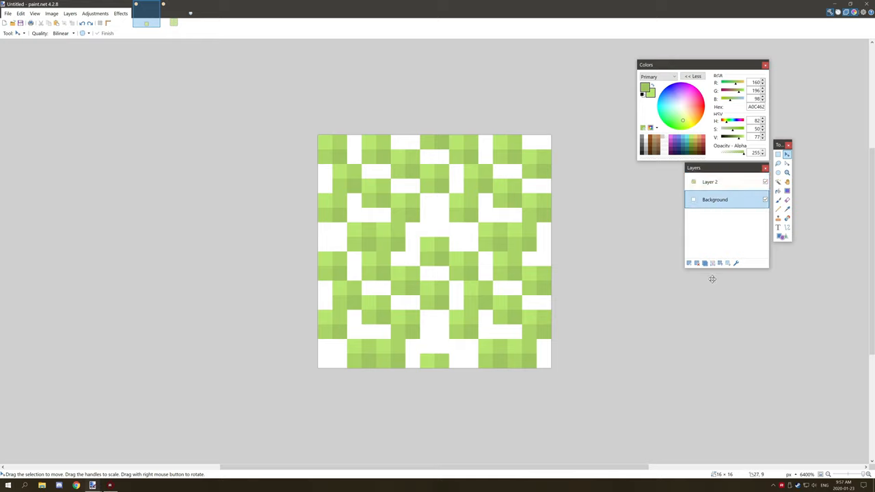
{"action": "mouse_move", "coordinate": [697, 263]}
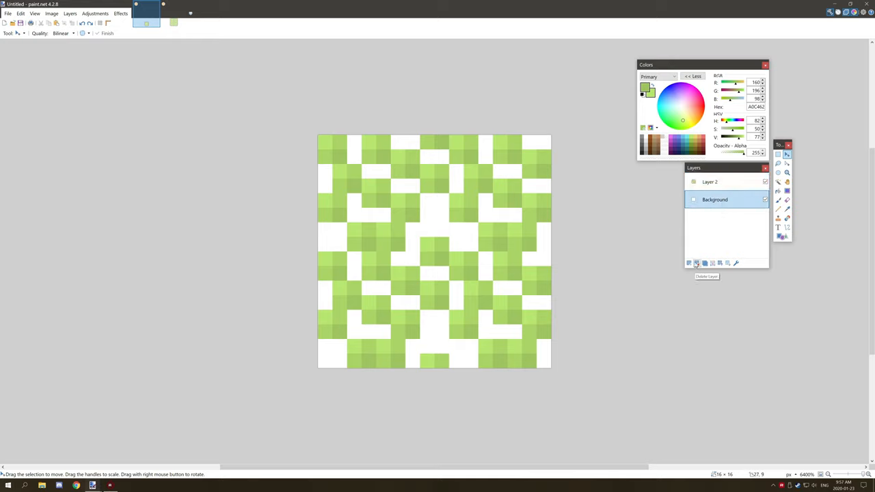
{"action": "left_click", "coordinate": [697, 263]}
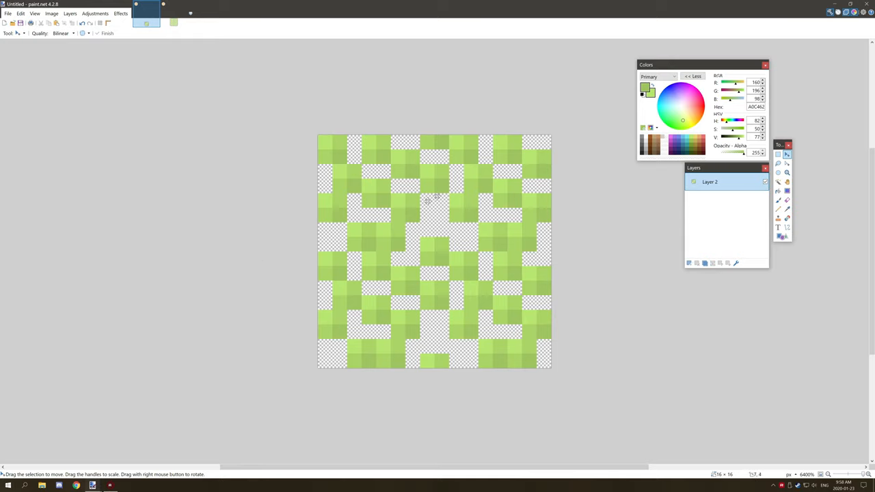
{"action": "mouse_move", "coordinate": [431, 205]}
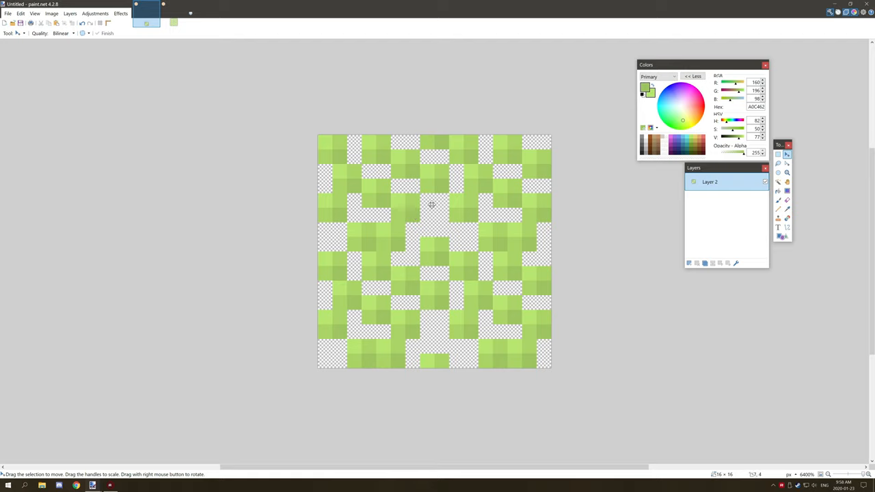
{"action": "mouse_move", "coordinate": [504, 264]}
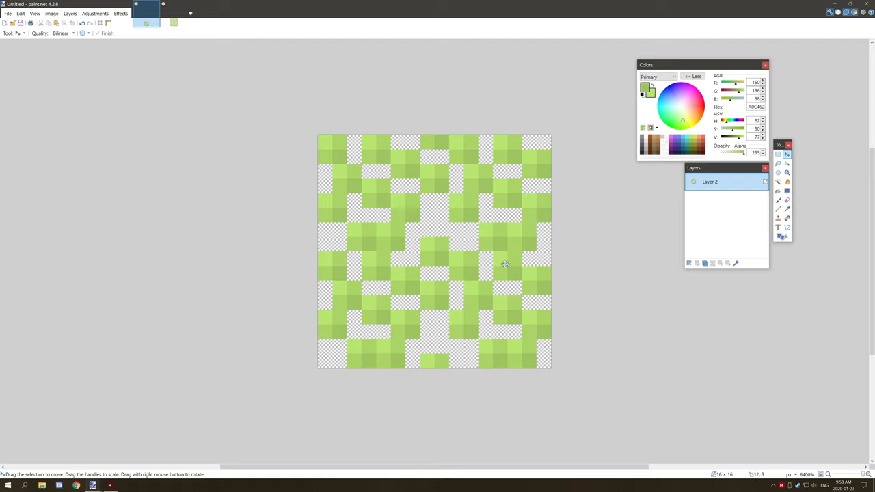
{"action": "mouse_move", "coordinate": [642, 235]}
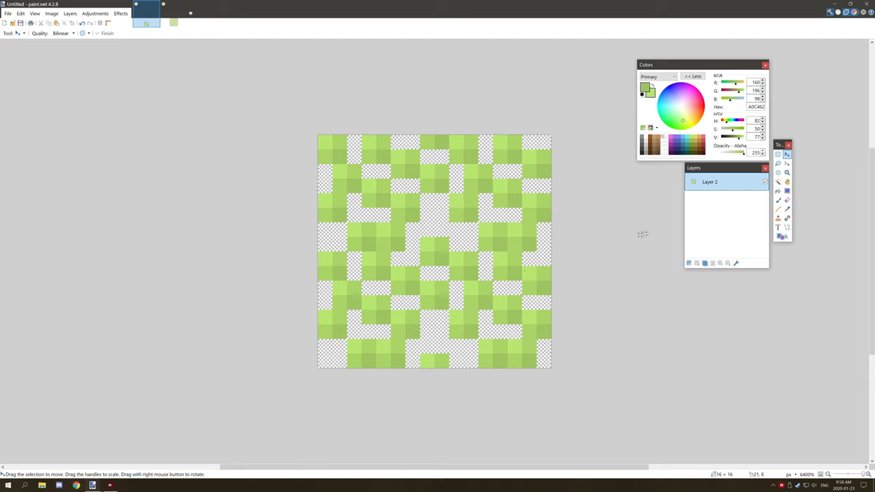
{"action": "left_click", "coordinate": [787, 173]}
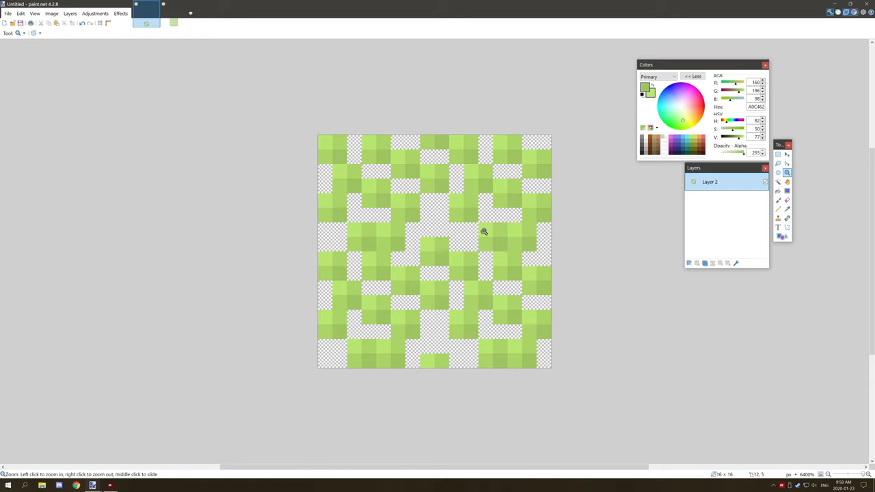
Save the tile via Save As to the desktop as a PNG named 'leaf'.
{"action": "left_click", "coordinate": [8, 14]}
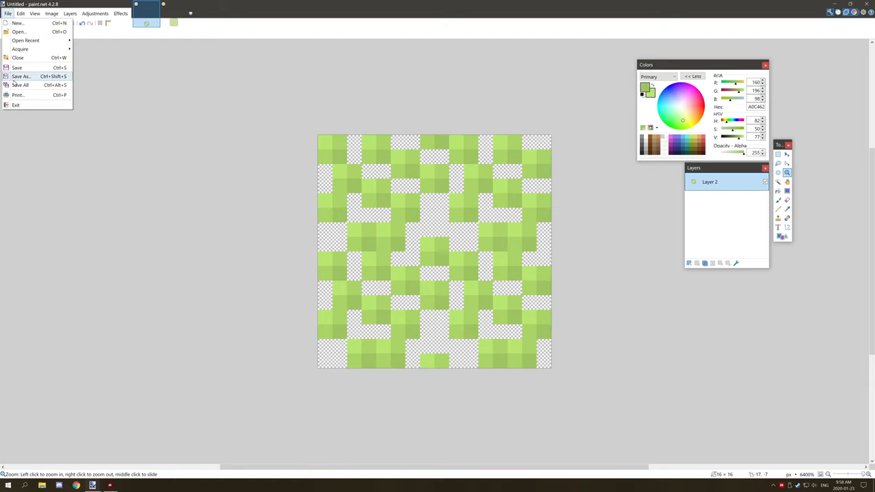
{"action": "left_click", "coordinate": [22, 77]}
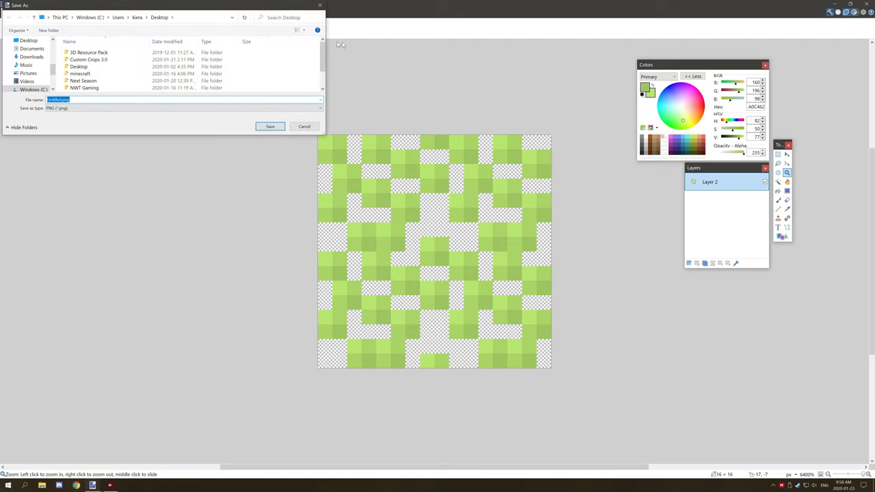
{"action": "scroll", "scroll_direction": "down", "scroll_amount": 3}
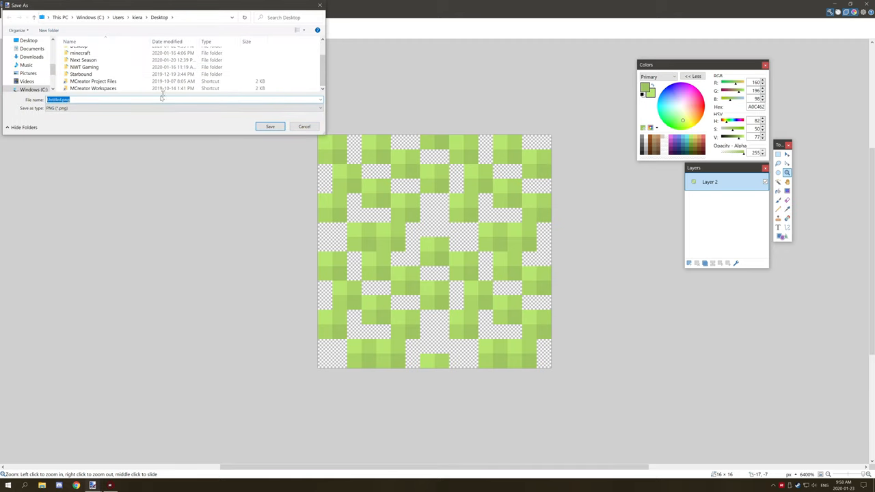
{"action": "type", "text": "M"}
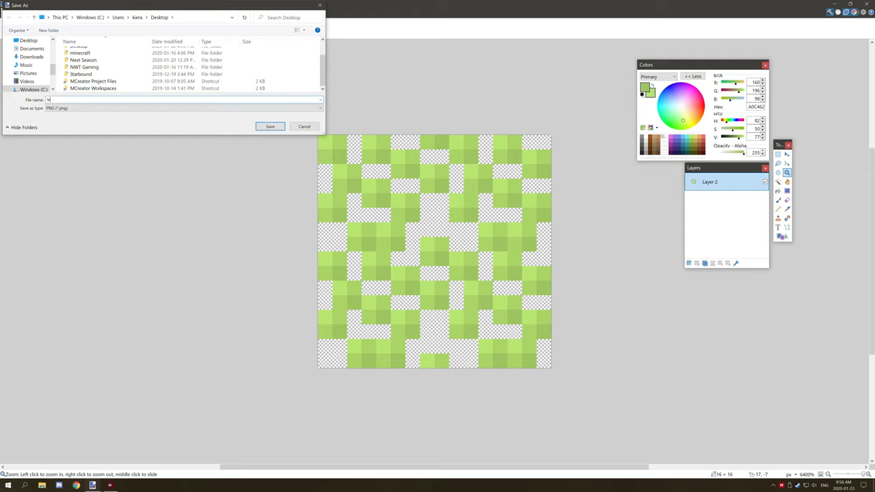
{"action": "type", "text": "leaf_2"}
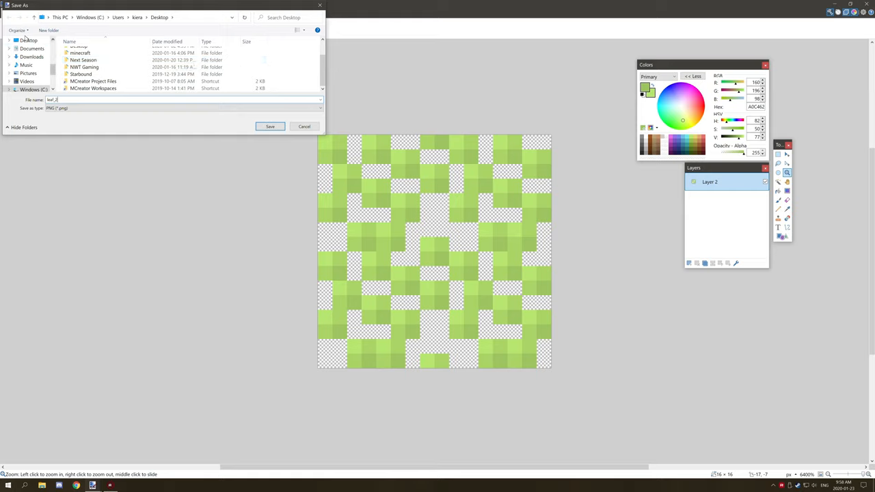
{"action": "left_click", "coordinate": [270, 126]}
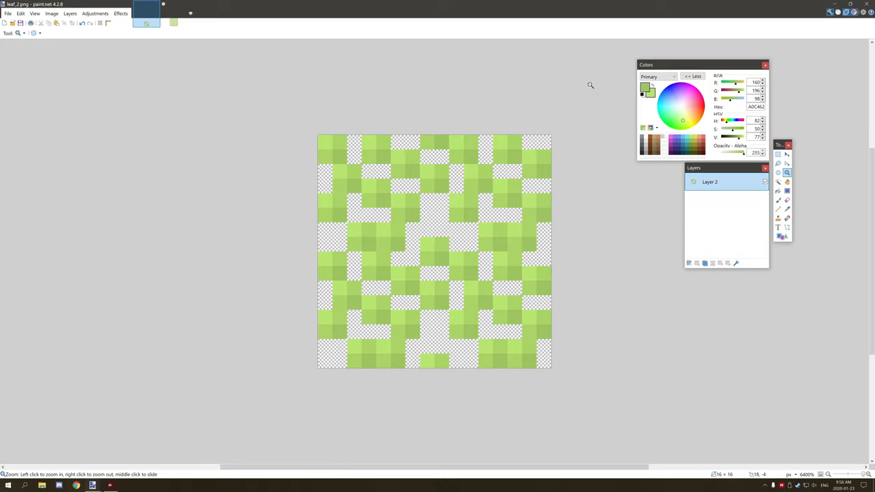
{"action": "mouse_move", "coordinate": [591, 101]}
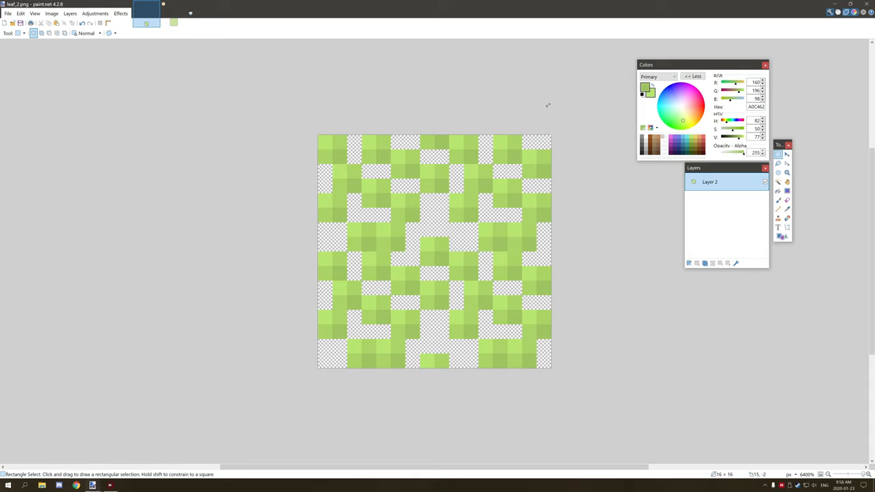
{"action": "mouse_move", "coordinate": [575, 110]}
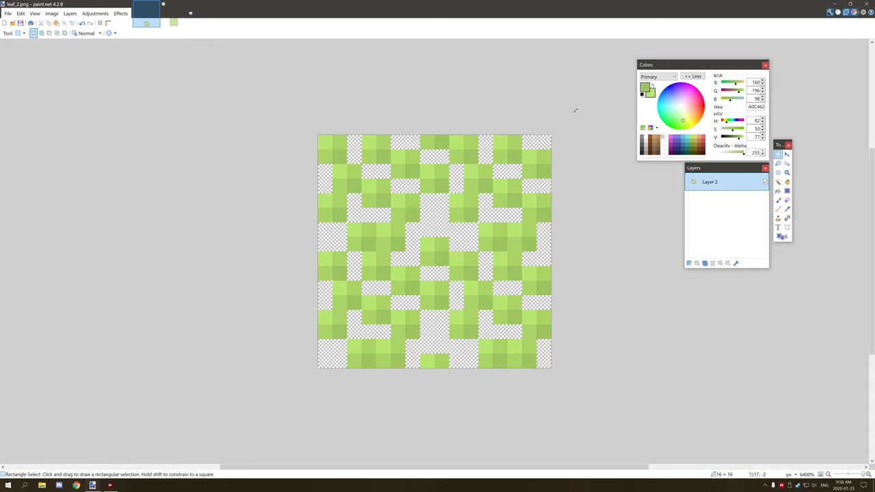
Adjust selections on the leaf tile, then switch to the Untitled 32x32 test image.
{"action": "left_click_drag", "start_coordinate": [435, 134], "coordinate": [549, 252]}
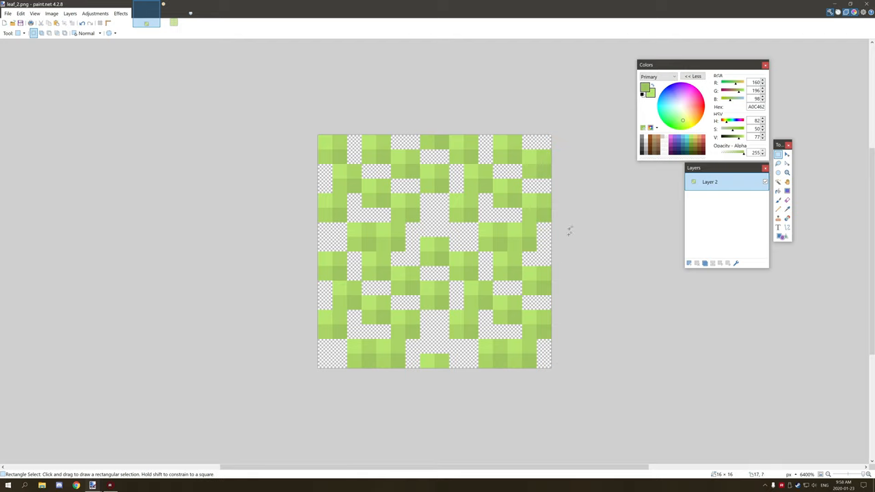
{"action": "left_click_drag", "start_coordinate": [544, 139], "coordinate": [544, 355]}
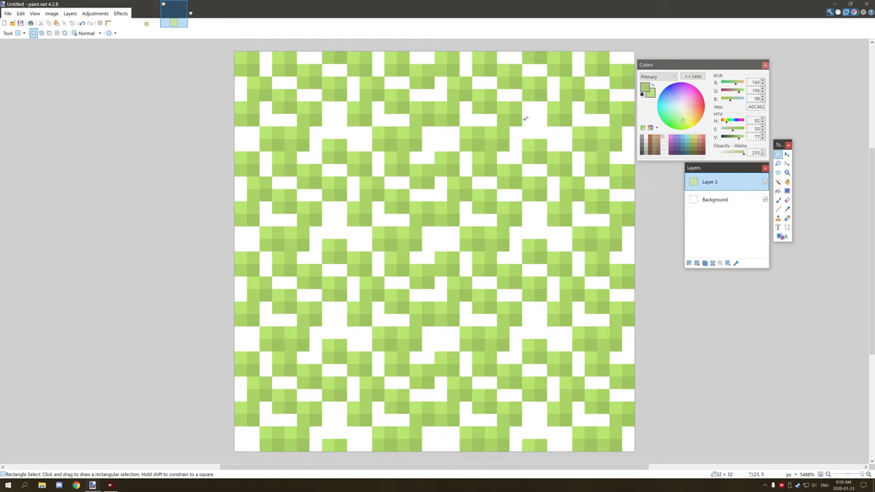
{"action": "mouse_move", "coordinate": [568, 195]}
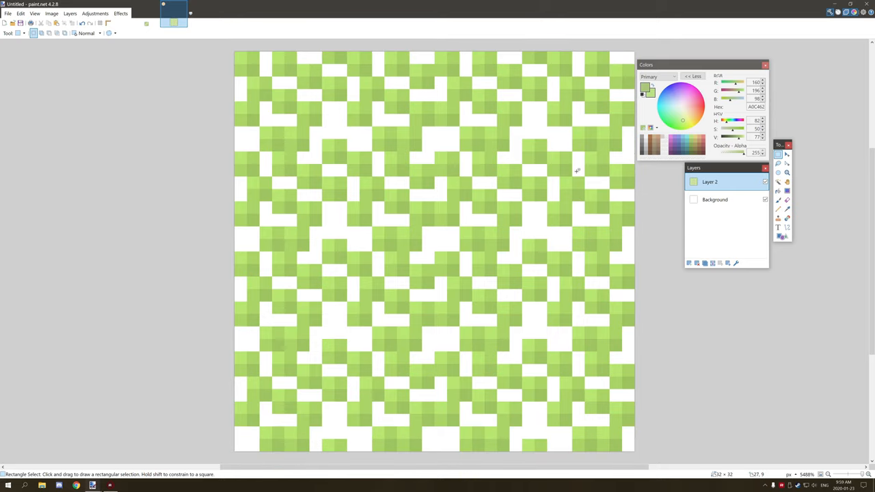
{"action": "mouse_move", "coordinate": [582, 159]}
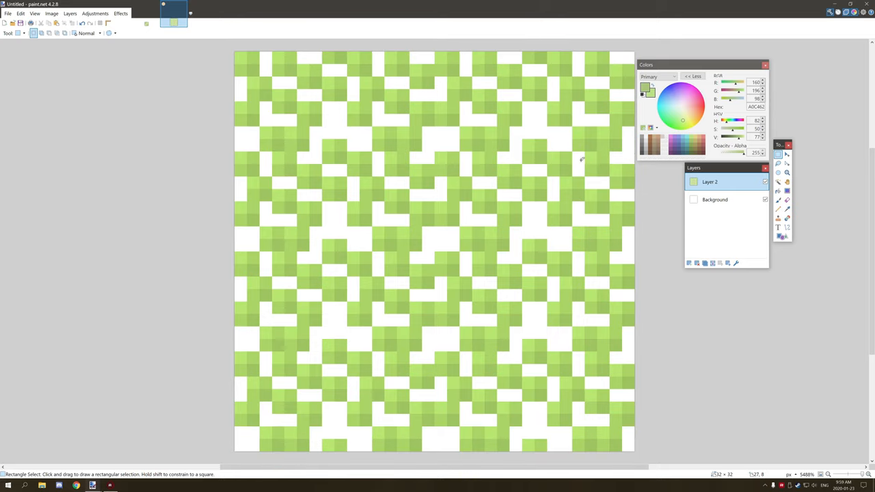
{"action": "left_click", "coordinate": [145, 11]}
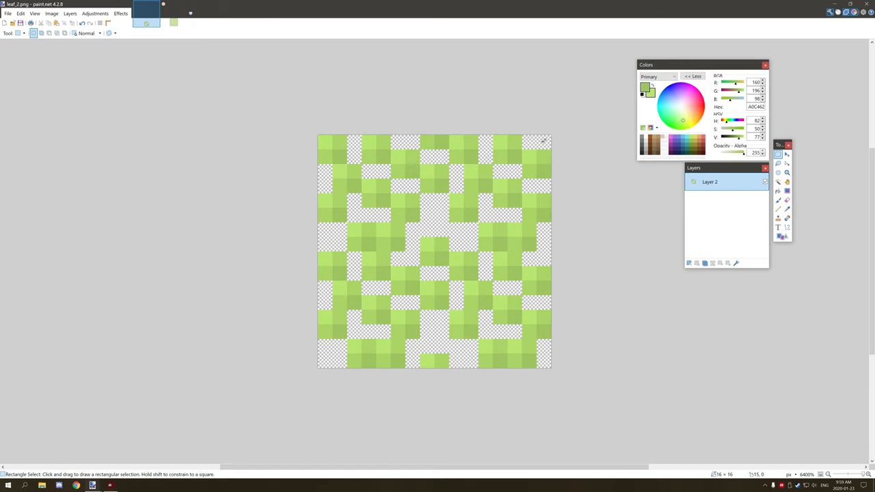
{"action": "left_click", "coordinate": [777, 209]}
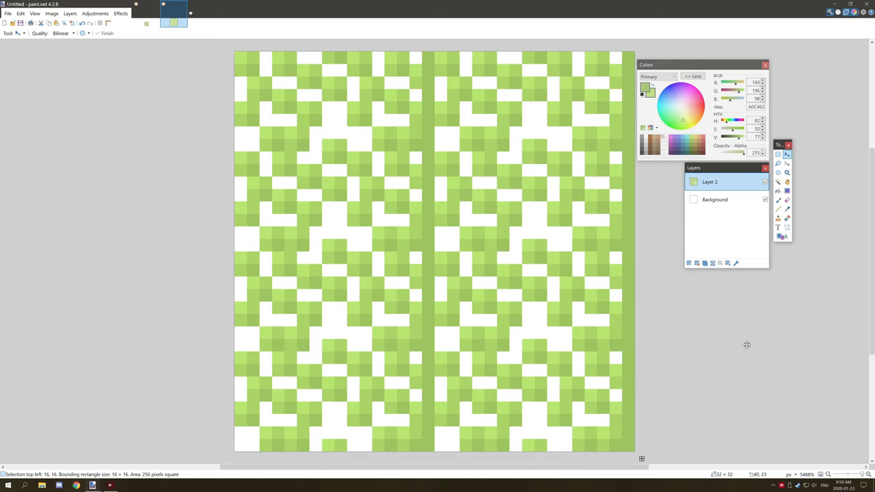
{"action": "mouse_move", "coordinate": [498, 135]}
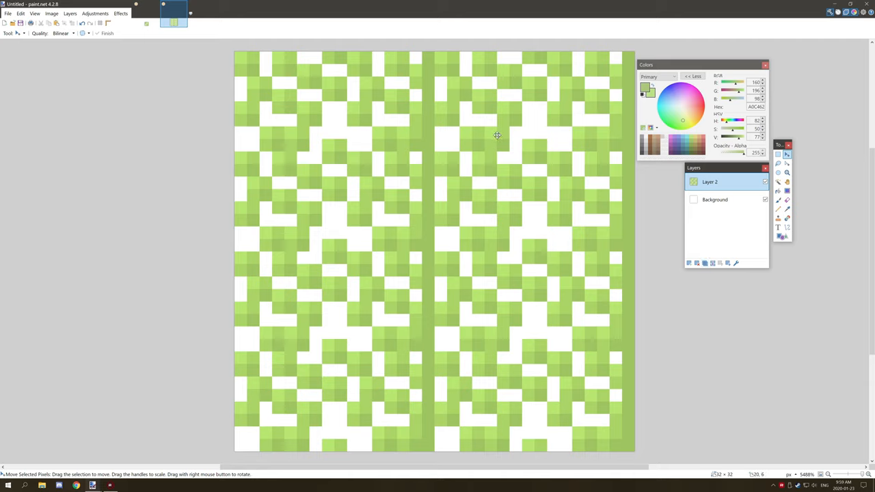
{"action": "mouse_move", "coordinate": [618, 186]}
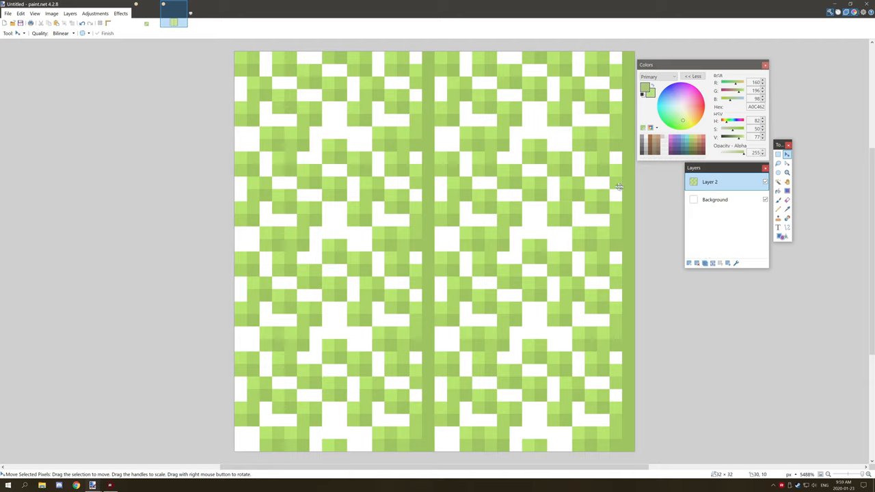
{"action": "mouse_move", "coordinate": [525, 190]}
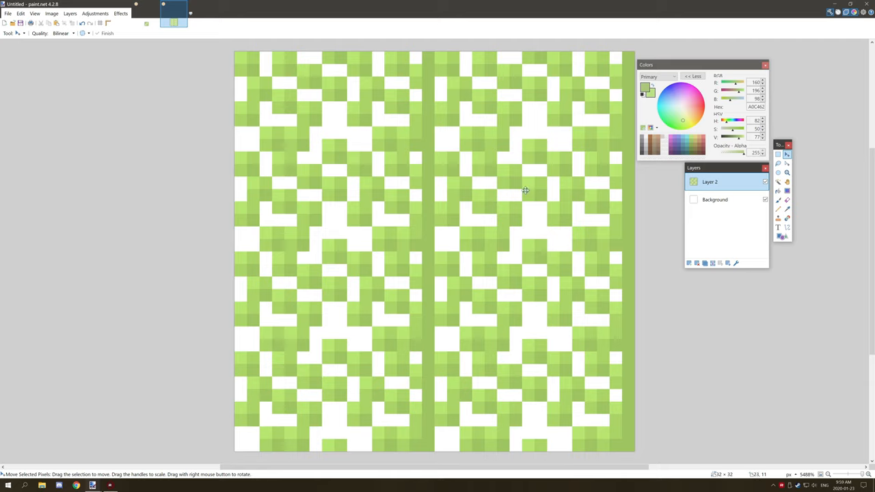
{"action": "mouse_move", "coordinate": [542, 185]}
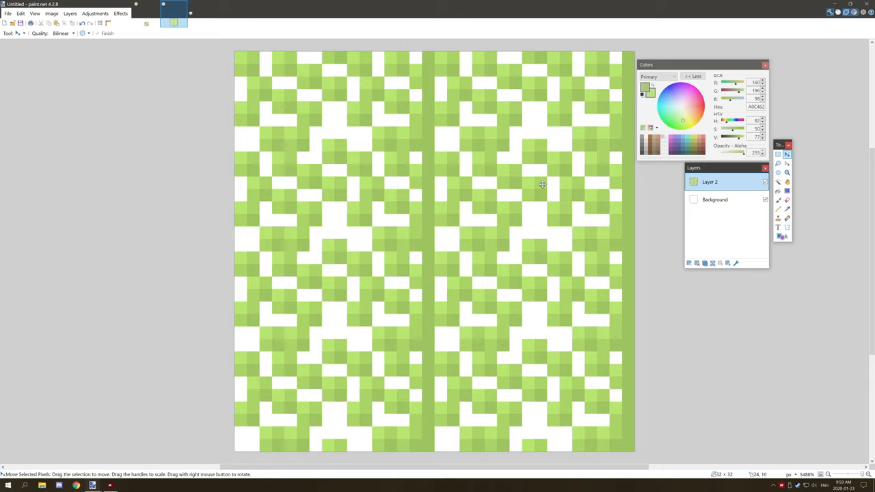
{"action": "mouse_move", "coordinate": [547, 152]}
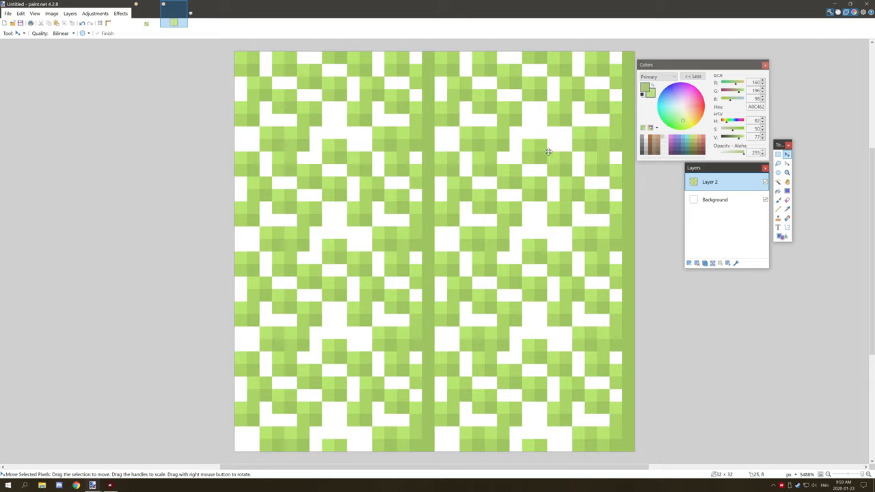
{"action": "mouse_move", "coordinate": [545, 159]}
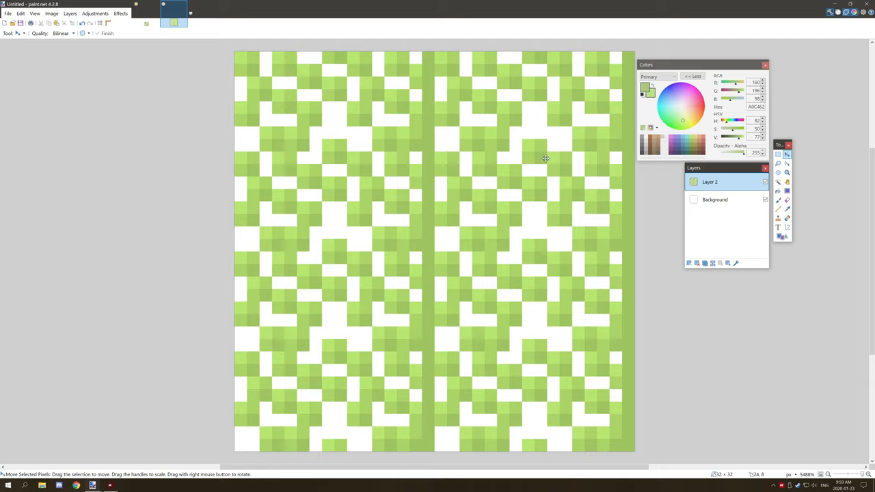
{"action": "mouse_move", "coordinate": [343, 129]}
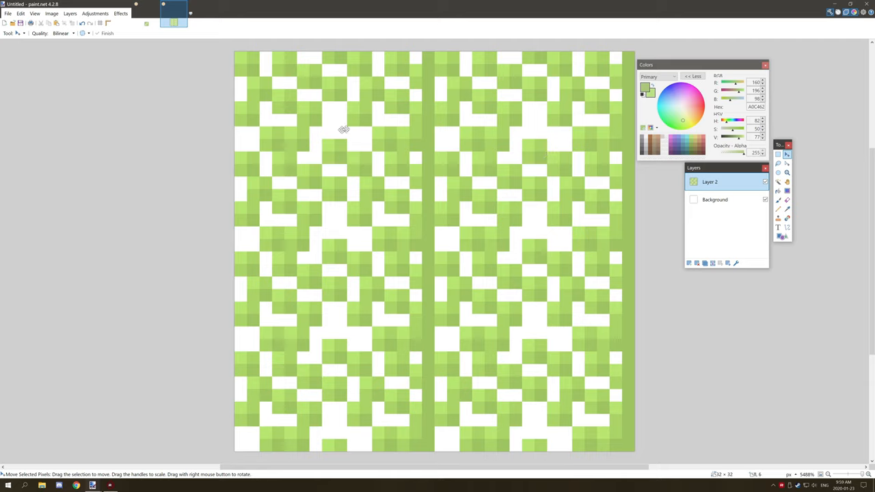
{"action": "mouse_move", "coordinate": [482, 126]}
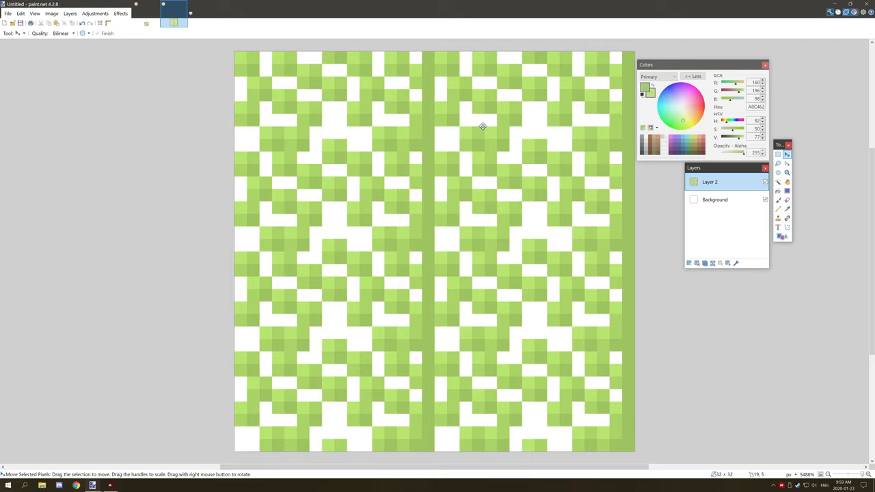
Drag pasted tile copies into the grid quadrants, fitting one into the bottom-right.
{"action": "left_click_drag", "start_coordinate": [434, 251], "coordinate": [634, 451]}
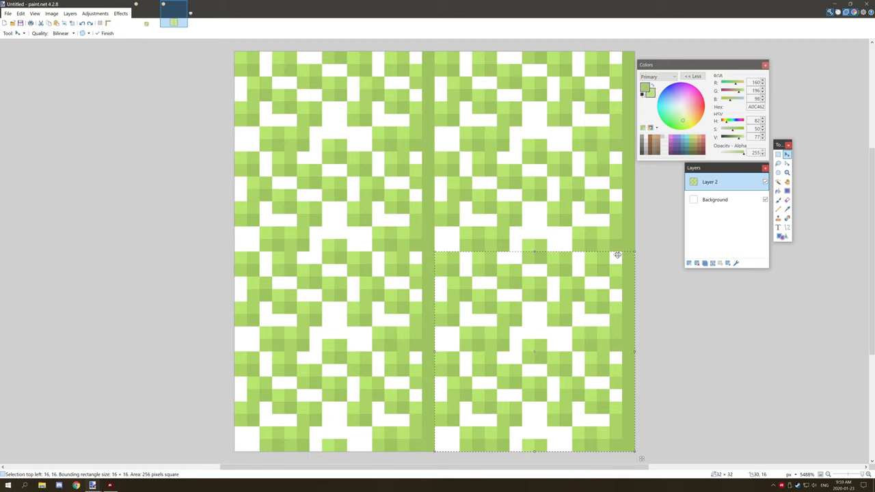
{"action": "mouse_move", "coordinate": [481, 246]}
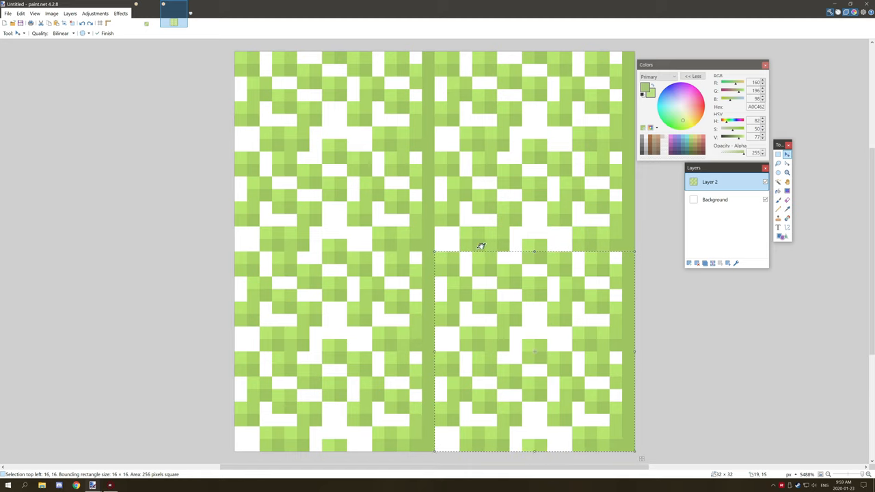
{"action": "left_click_drag", "start_coordinate": [481, 246], "coordinate": [333, 151]}
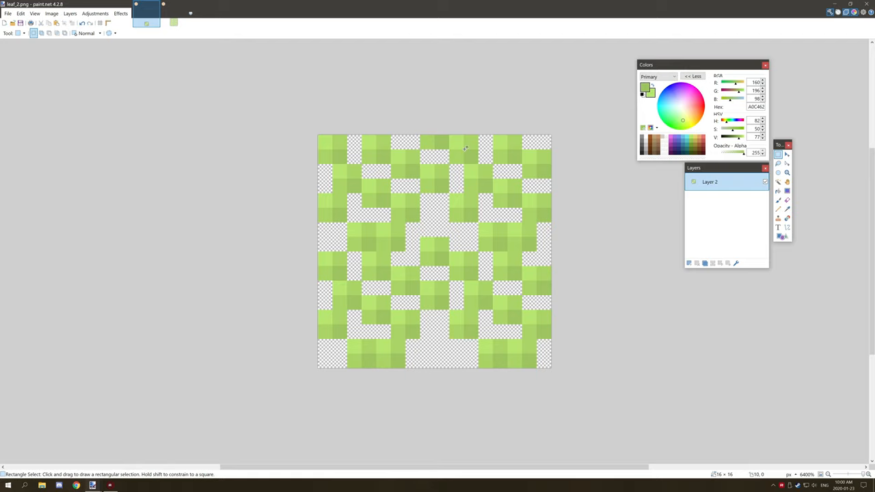
Select the whole leaf tile, paste and align it, then select the top-left 16x16 quadrant.
{"action": "key", "text": "ctrl+a"}
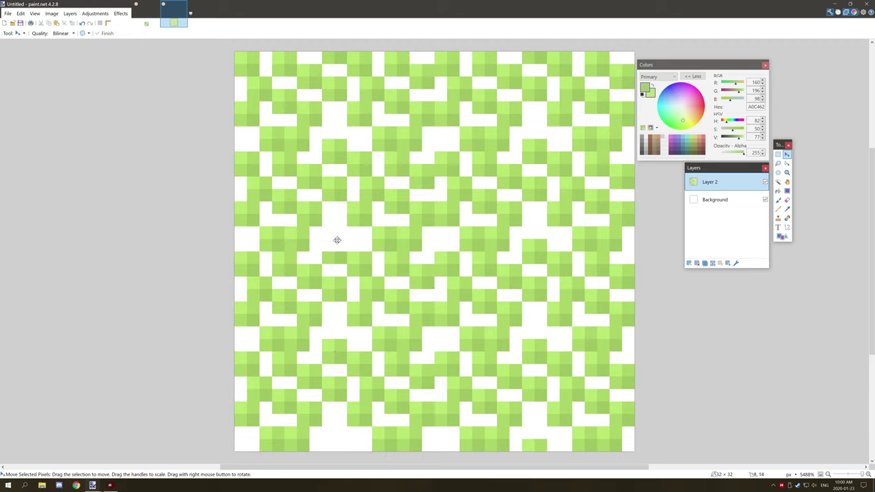
{"action": "mouse_move", "coordinate": [334, 239]}
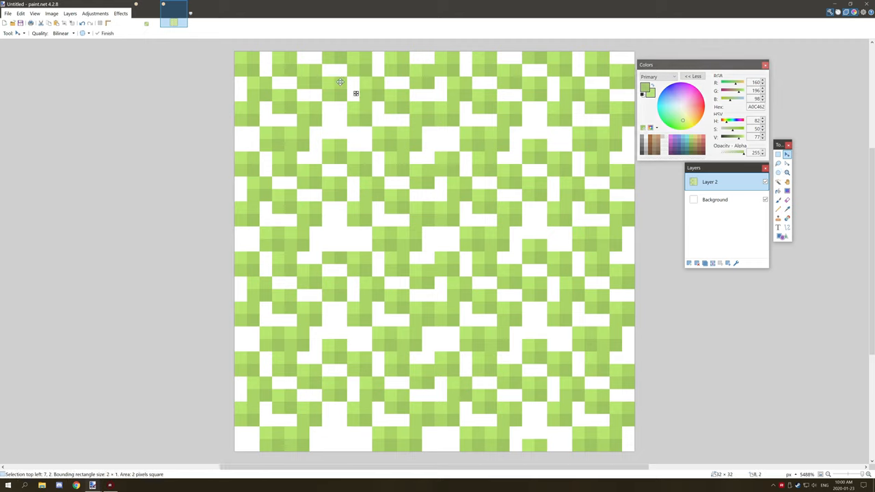
{"action": "left_click_drag", "start_coordinate": [341, 82], "coordinate": [335, 246]}
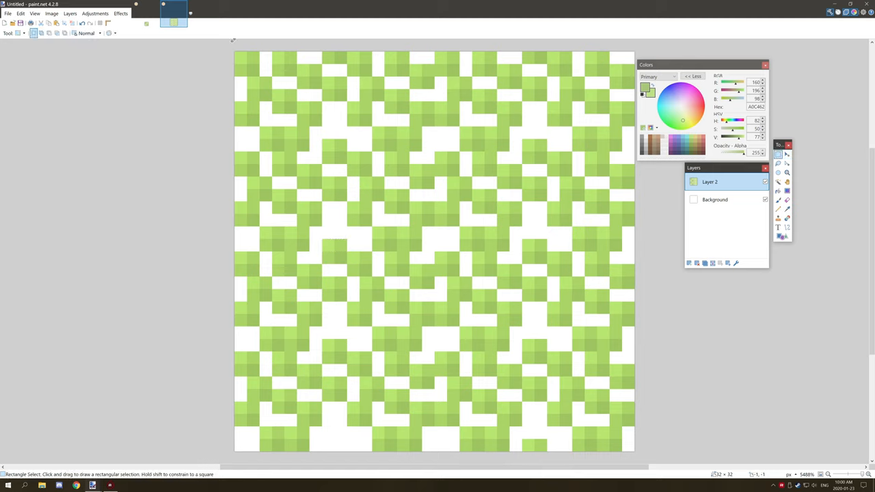
{"action": "left_click_drag", "start_coordinate": [234, 52], "coordinate": [459, 265]}
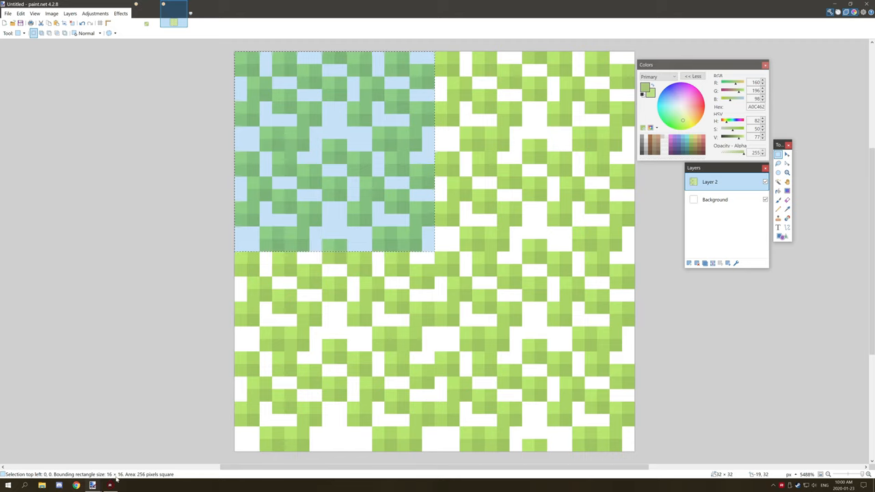
{"action": "mouse_move", "coordinate": [413, 89]}
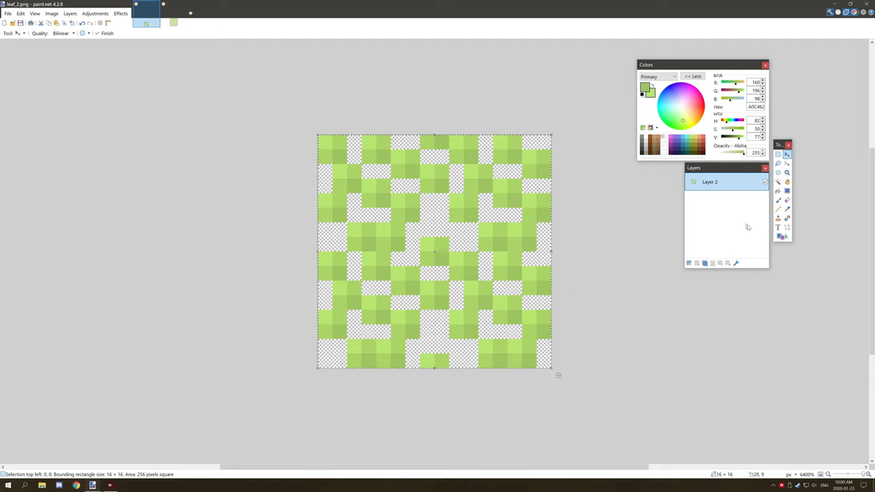
{"action": "mouse_move", "coordinate": [678, 194]}
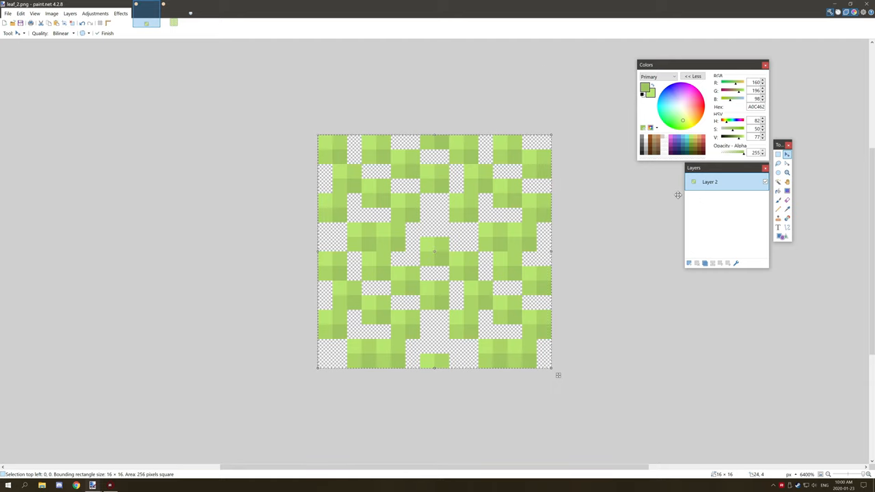
{"action": "mouse_move", "coordinate": [341, 112]}
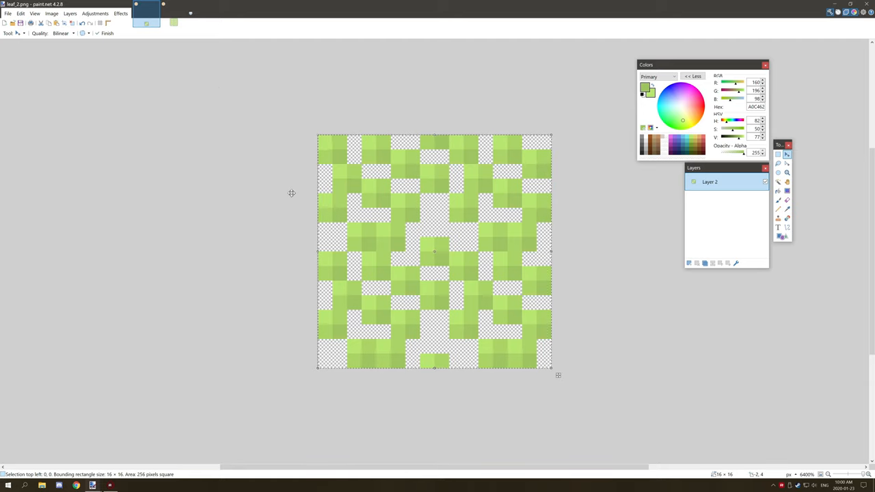
{"action": "mouse_move", "coordinate": [581, 227]}
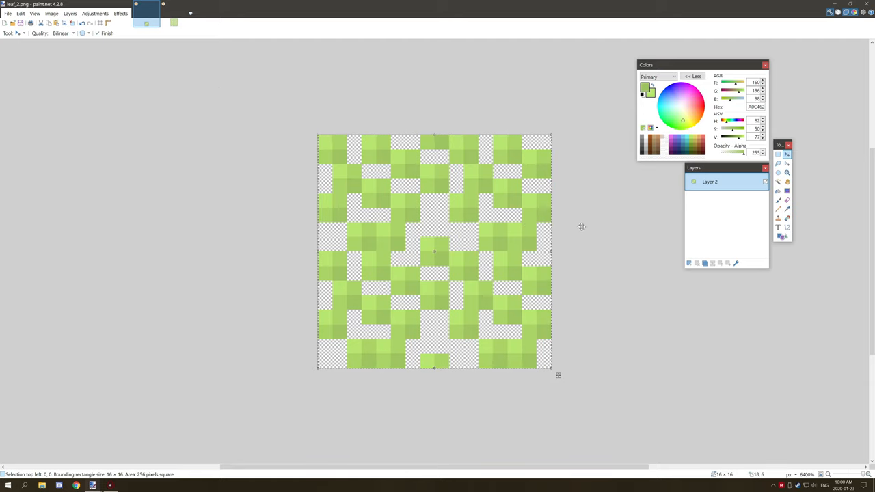
{"action": "mouse_move", "coordinate": [561, 204]}
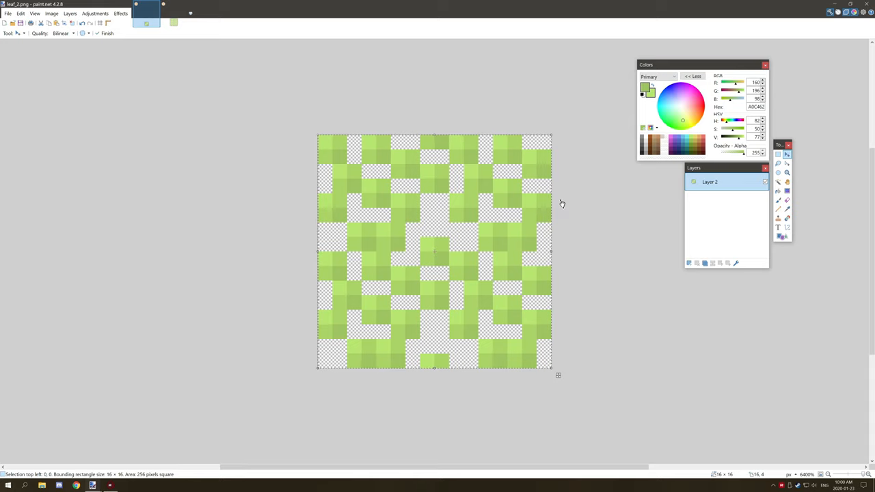
{"action": "mouse_move", "coordinate": [607, 219]}
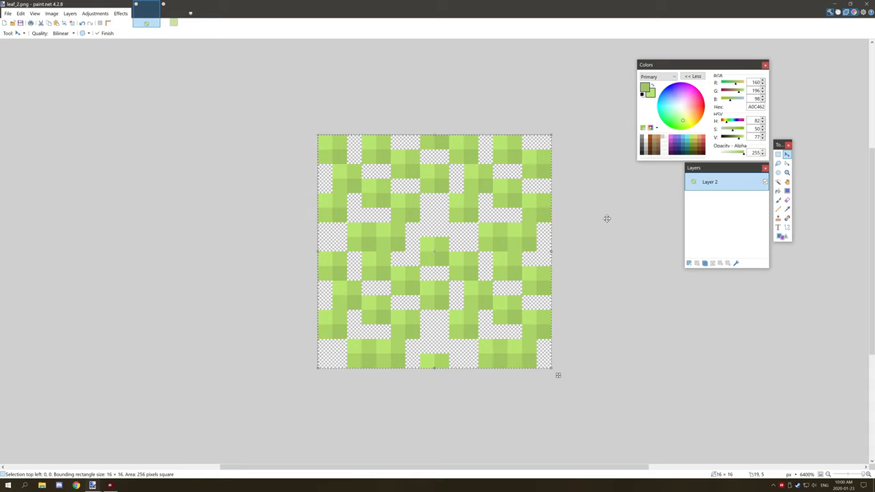
{"action": "mouse_move", "coordinate": [623, 198]}
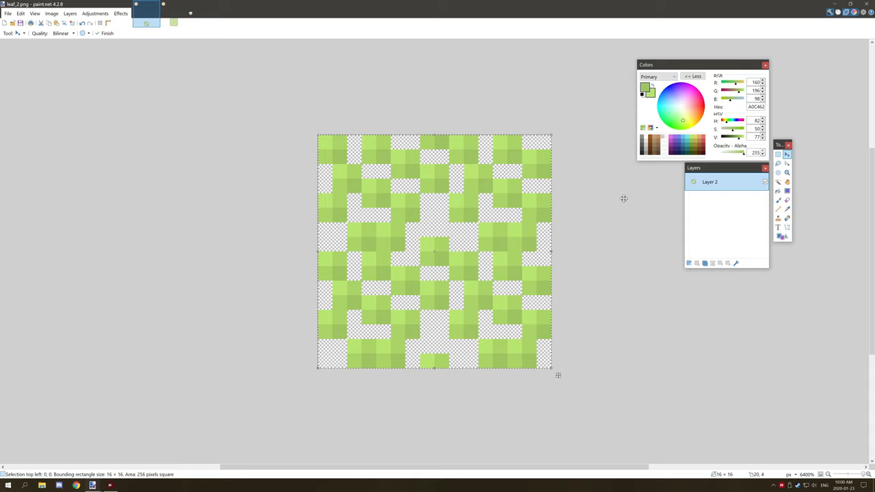